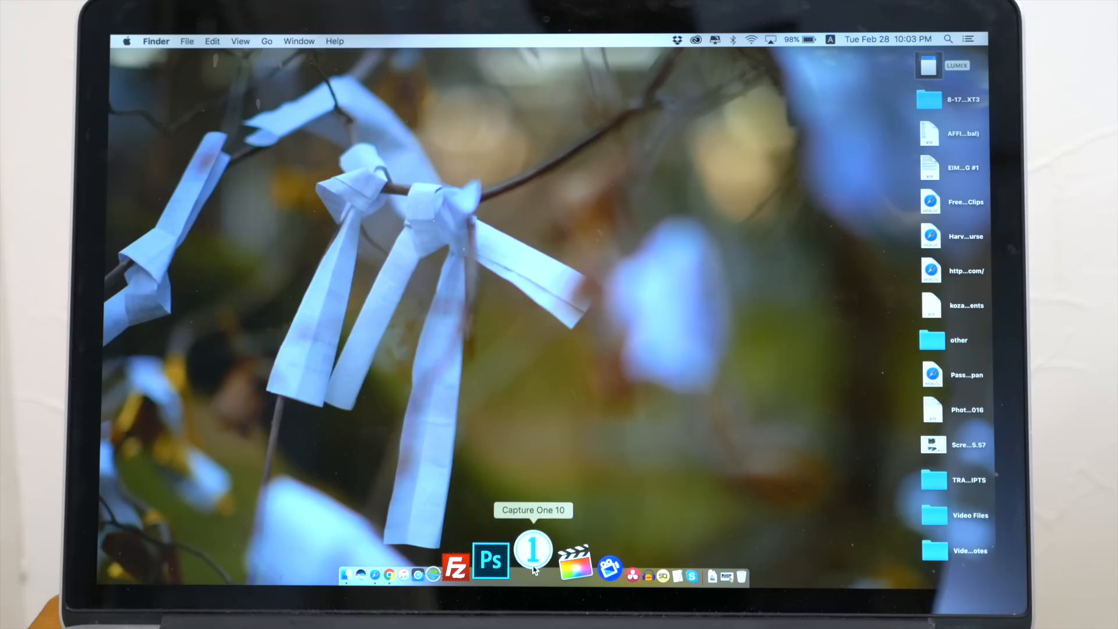
- Launch Capture One 10 from the Dock
{"action": "left_click", "coordinate": [533, 563]}
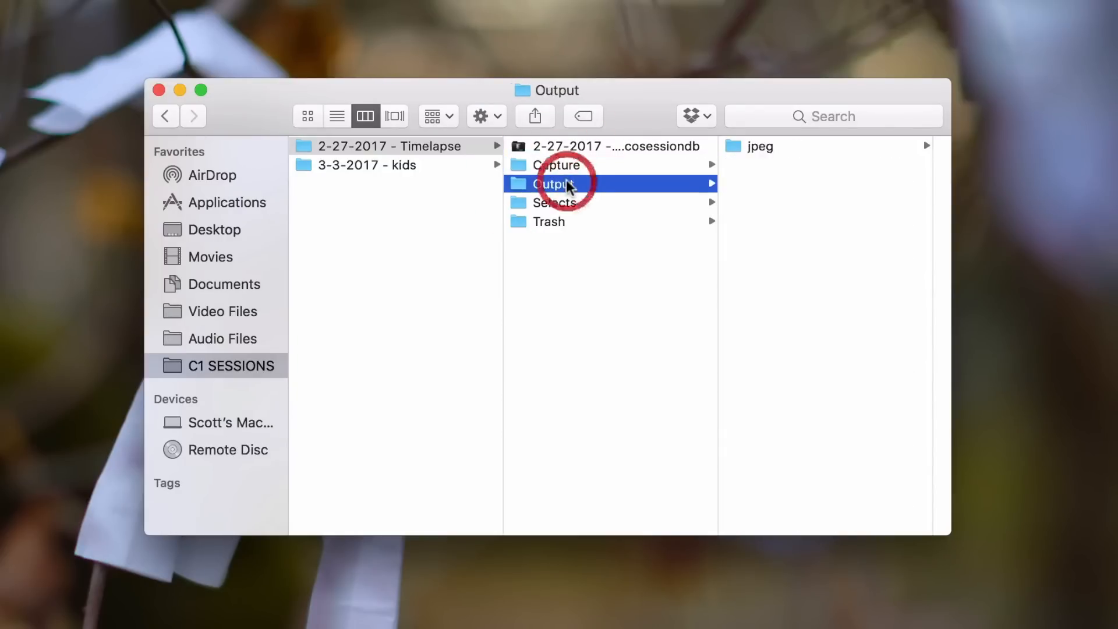
- Show the jpeg folder inside the 2-27-2017 Timelapse session's Output folder
{"action": "left_click", "coordinate": [549, 222]}
{"action": "type", "text": "3-"}
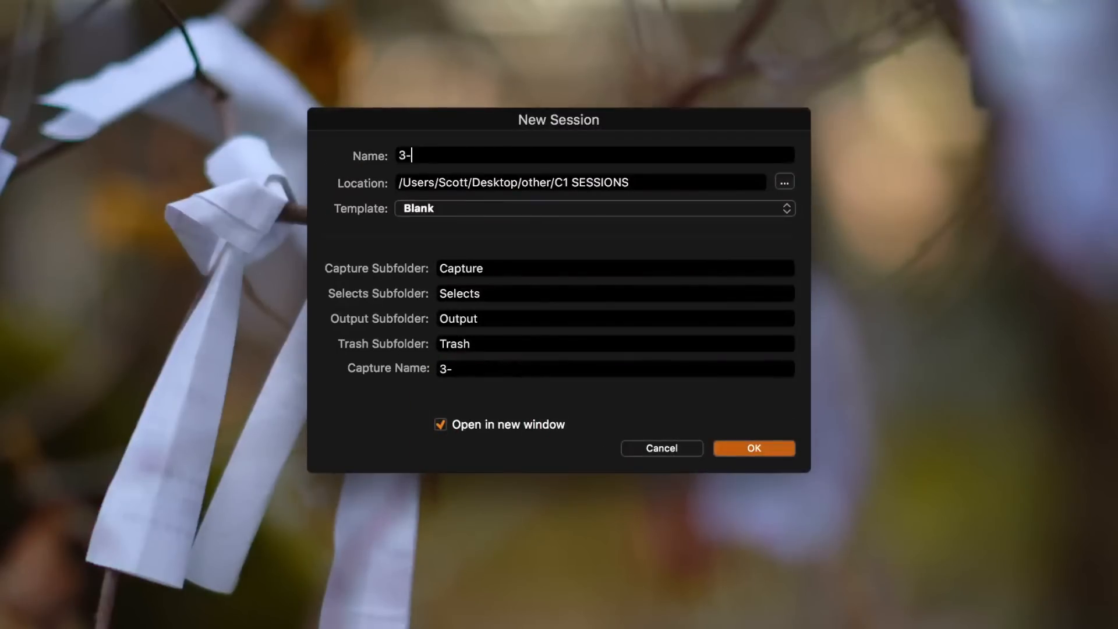
- Create the blank session named '3-4-2017 - Example' in C1 SESSIONS
{"action": "type", "text": "4-2017 -"}
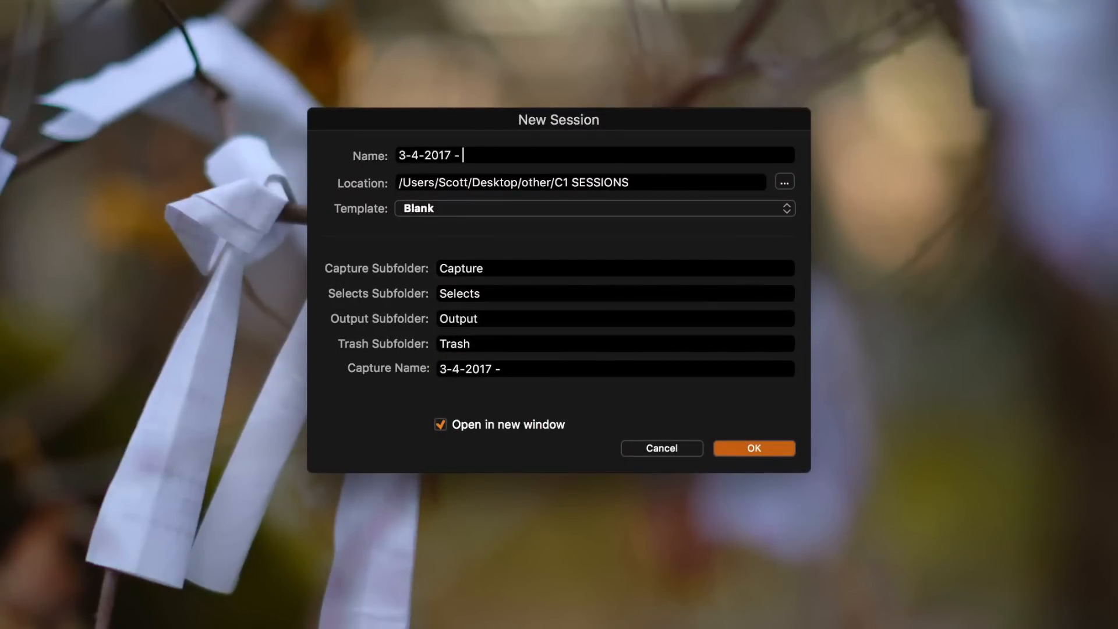
{"action": "type", "text": "Example"}
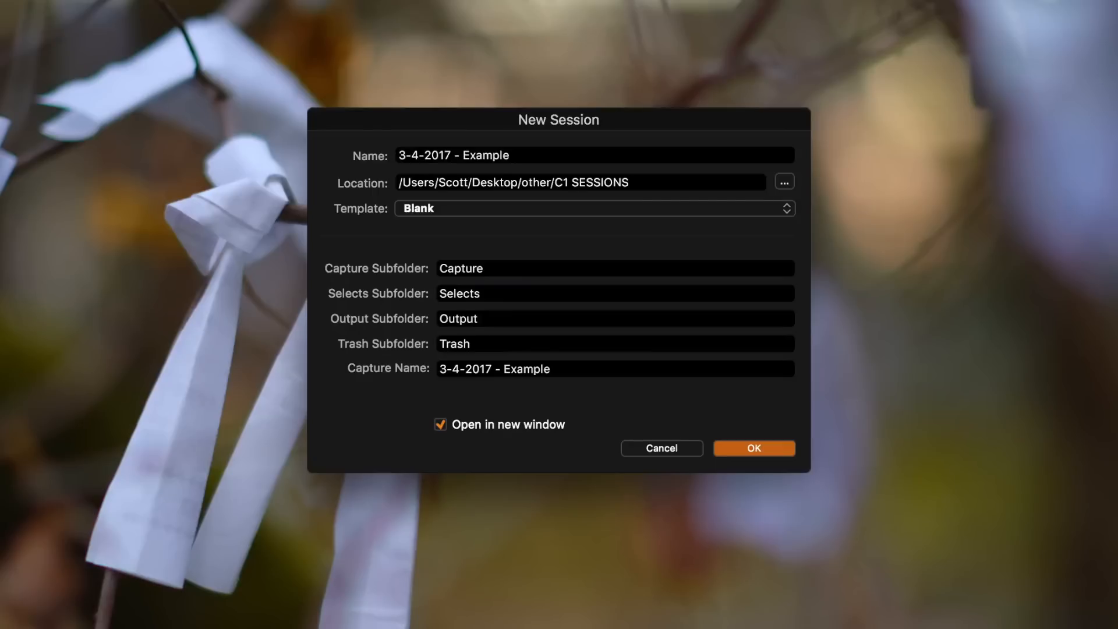
{"action": "left_click", "coordinate": [753, 447]}
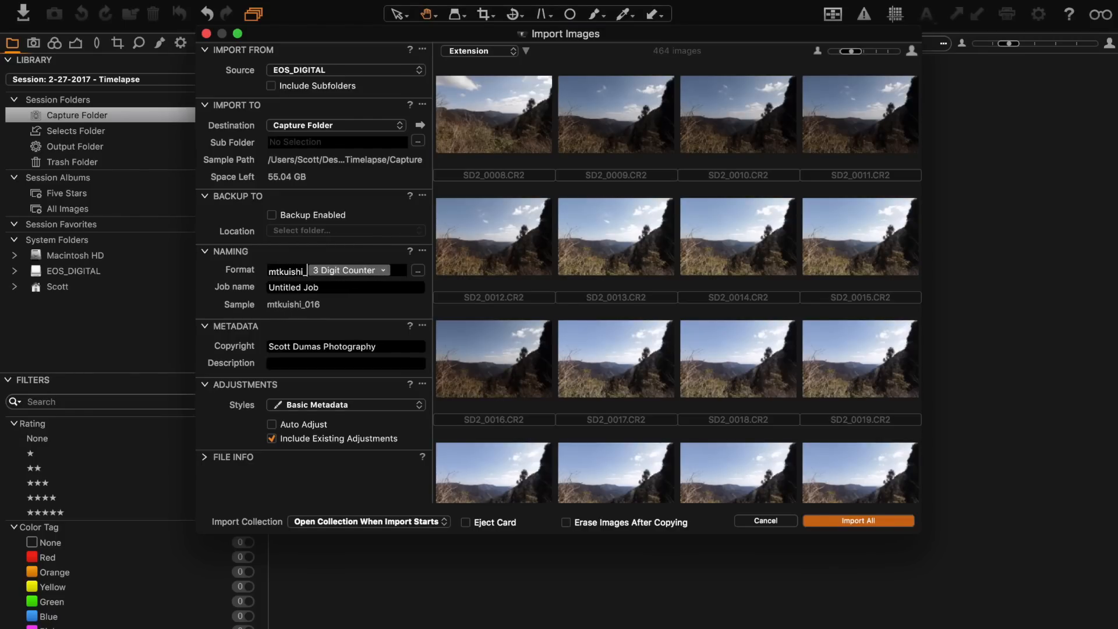
- Add 'timelapse' to the import naming format before the three-digit counter
{"action": "type", "text": "timelapse_"}
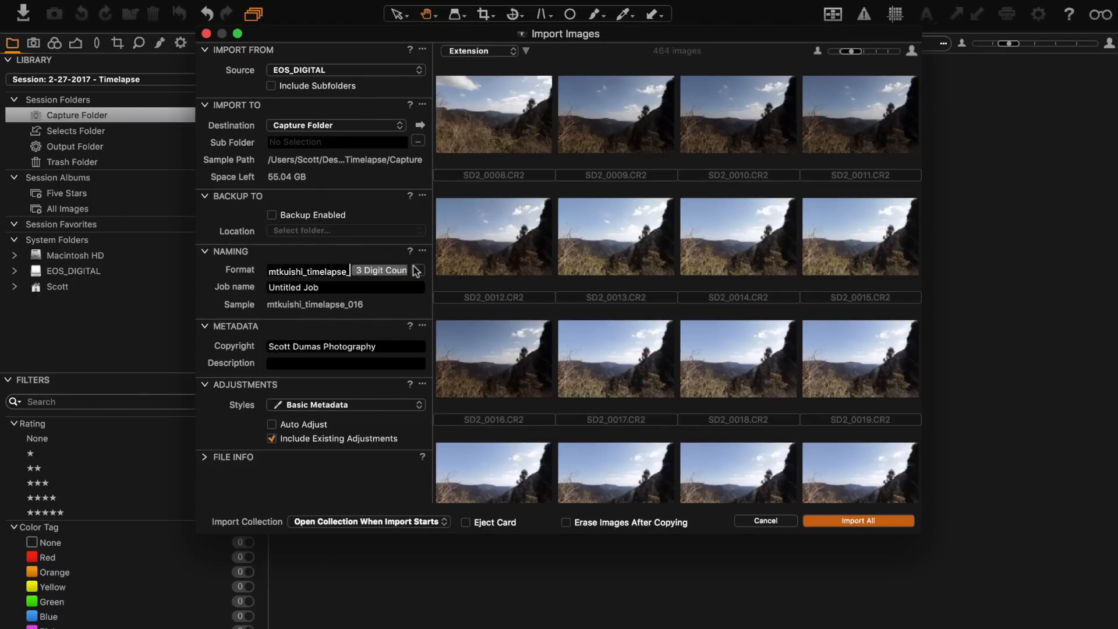
{"action": "left_click", "coordinate": [418, 272]}
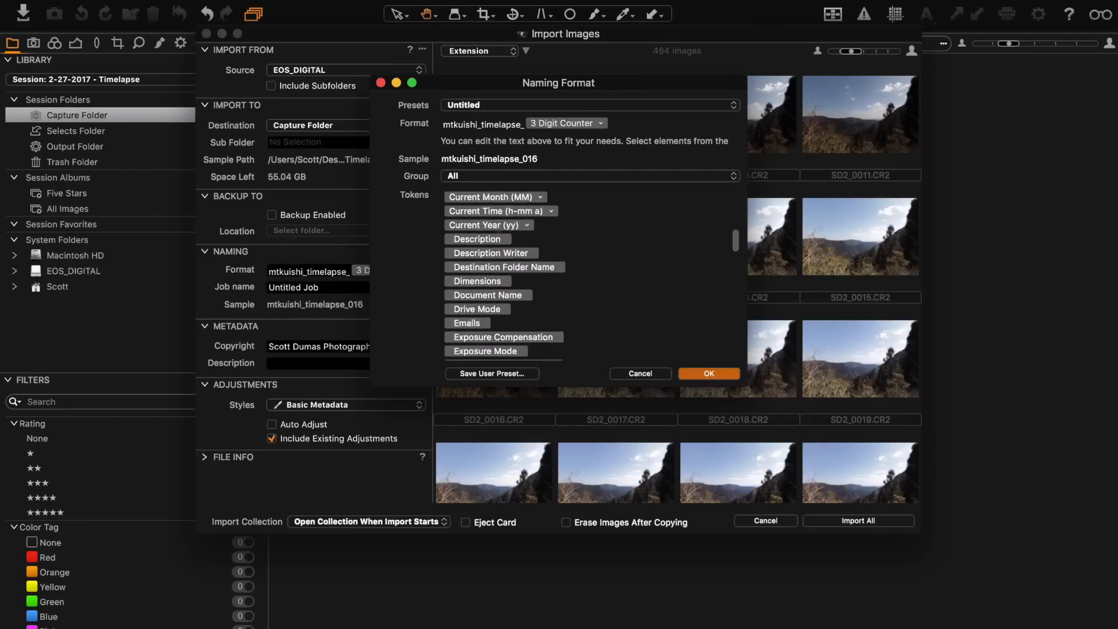
{"action": "scroll", "scroll_direction": "up", "scroll_amount": 3}
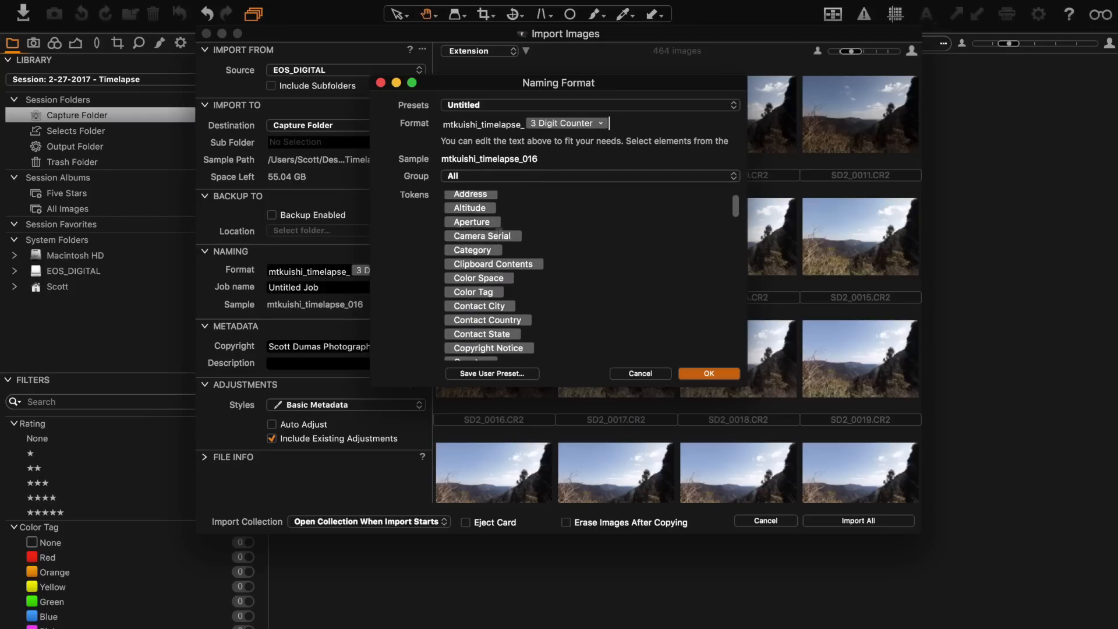
{"action": "scroll", "scroll_direction": "up", "scroll_amount": 3}
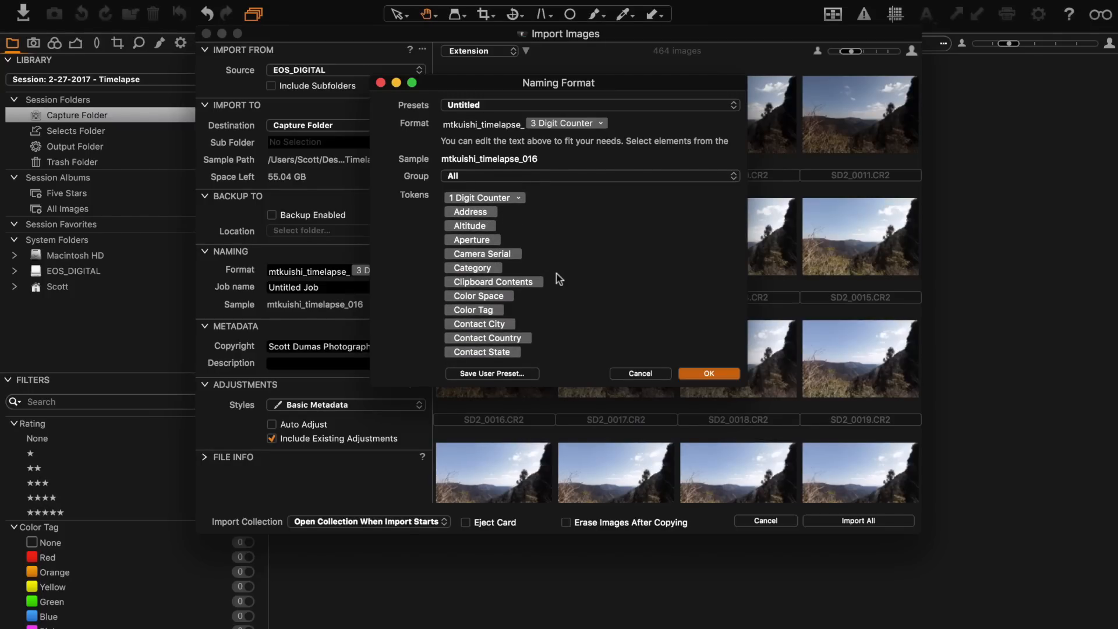
{"action": "left_click", "coordinate": [707, 372]}
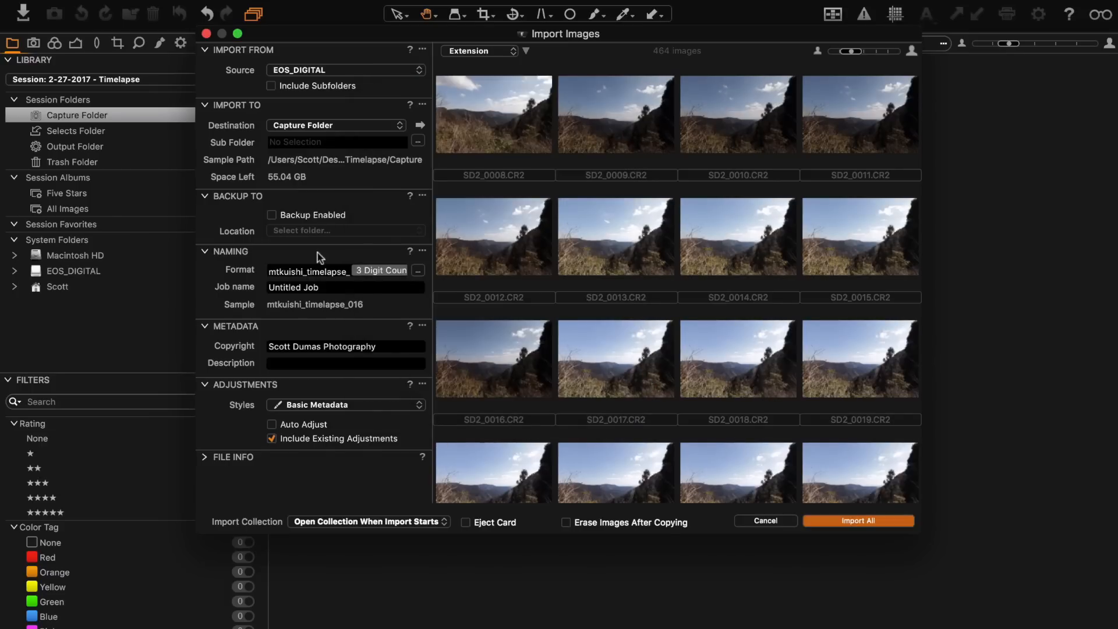
{"action": "mouse_move", "coordinate": [425, 270]}
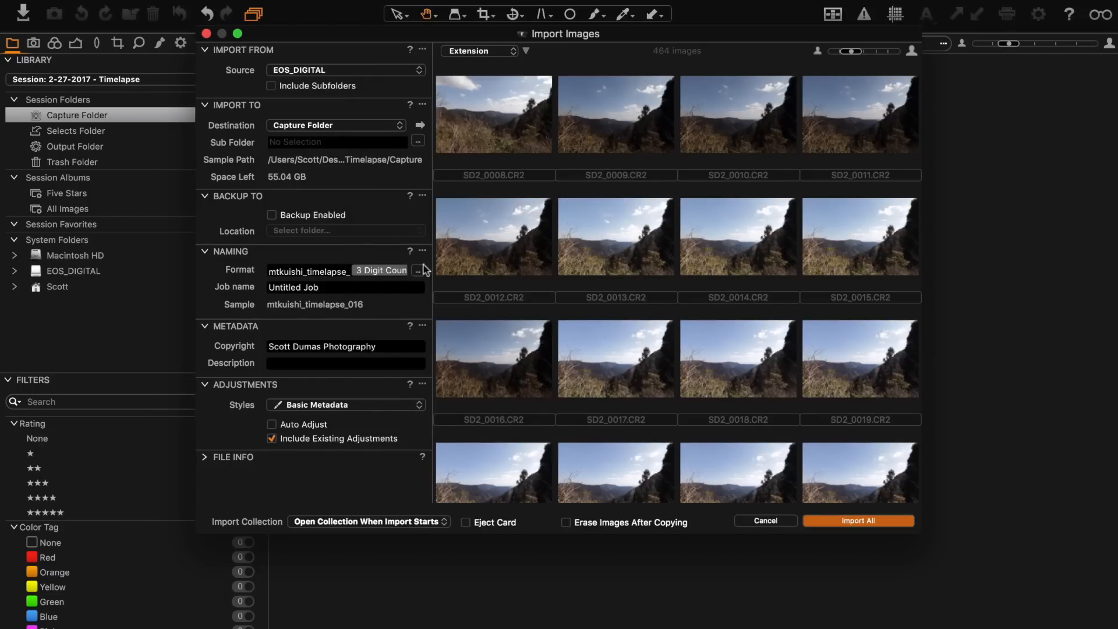
- Reset the import counter so the first file becomes mtkuishi_timelapse_001
{"action": "left_click", "coordinate": [417, 271]}
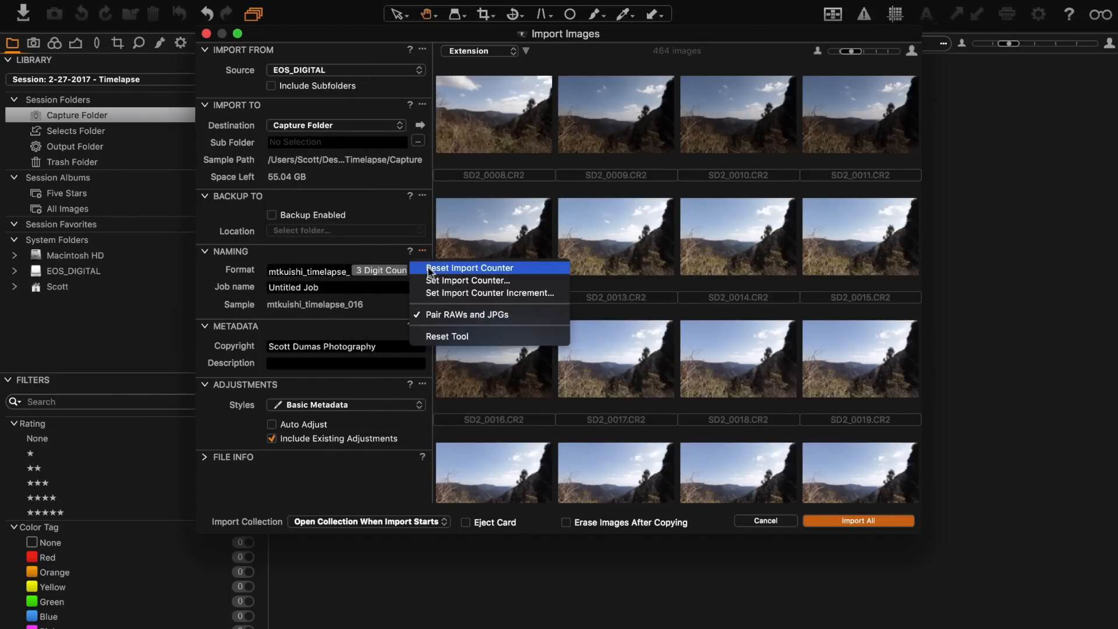
{"action": "left_click", "coordinate": [469, 267]}
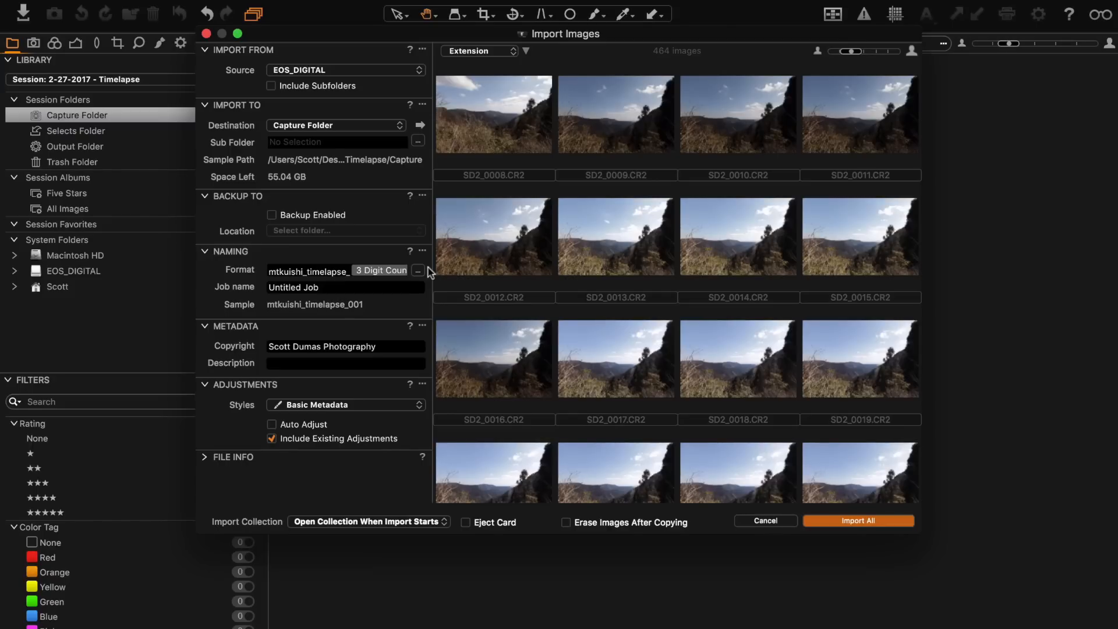
{"action": "mouse_move", "coordinate": [692, 483]}
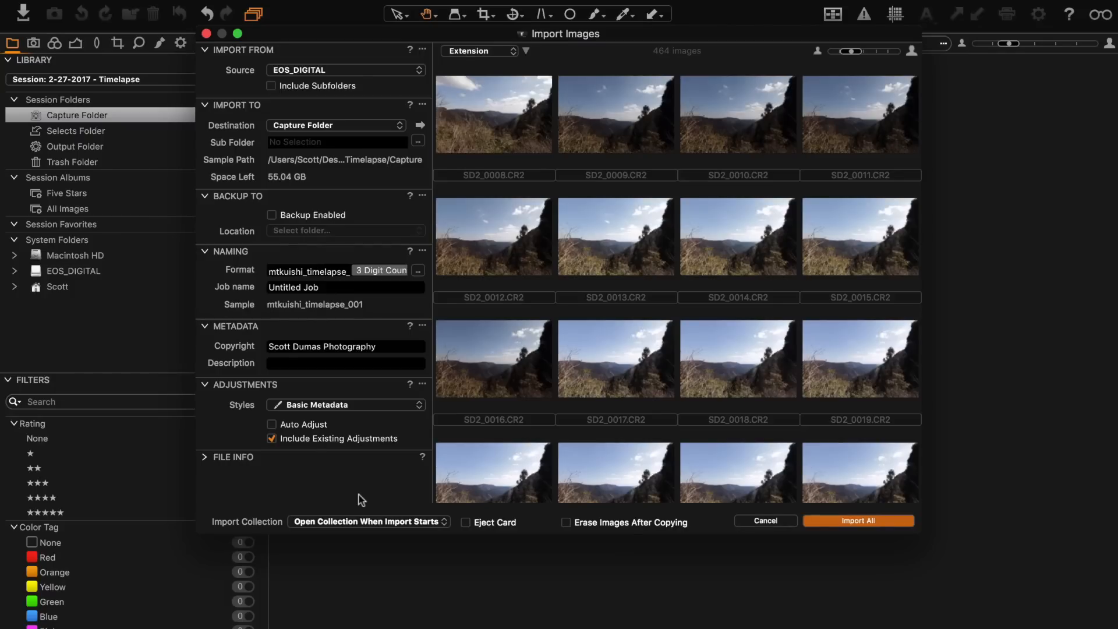
{"action": "mouse_move", "coordinate": [859, 526]}
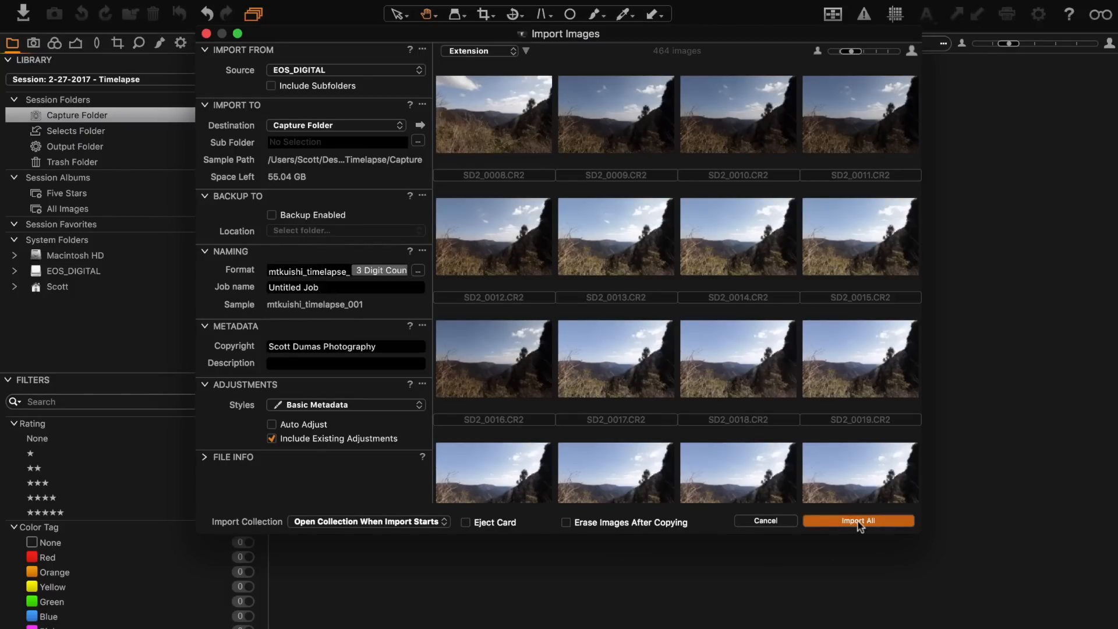
- Import all 455 timelapse images and move to the colour adjustment tools
{"action": "left_click", "coordinate": [858, 520]}
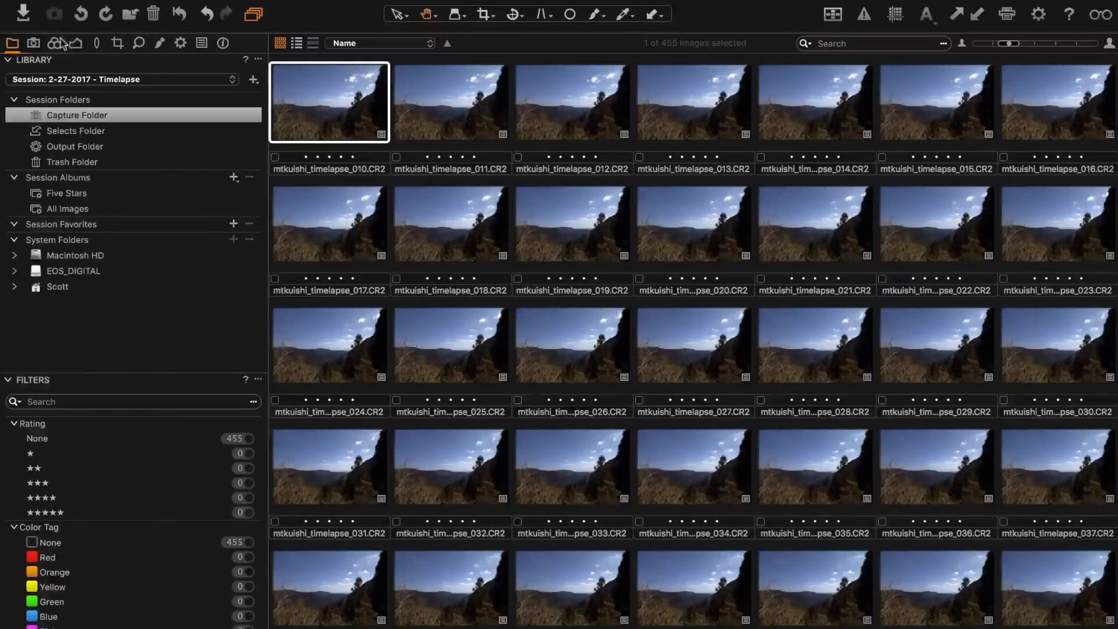
{"action": "left_click", "coordinate": [54, 43]}
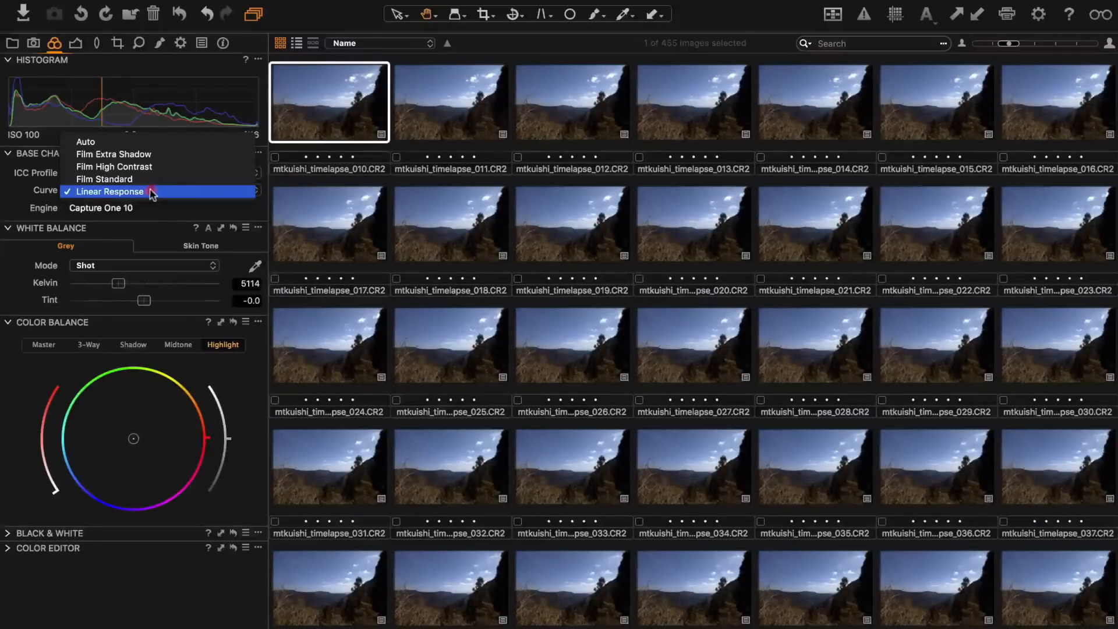
- Choose the Linear Response base curve and move to the exposure adjustments
{"action": "left_click", "coordinate": [76, 42]}
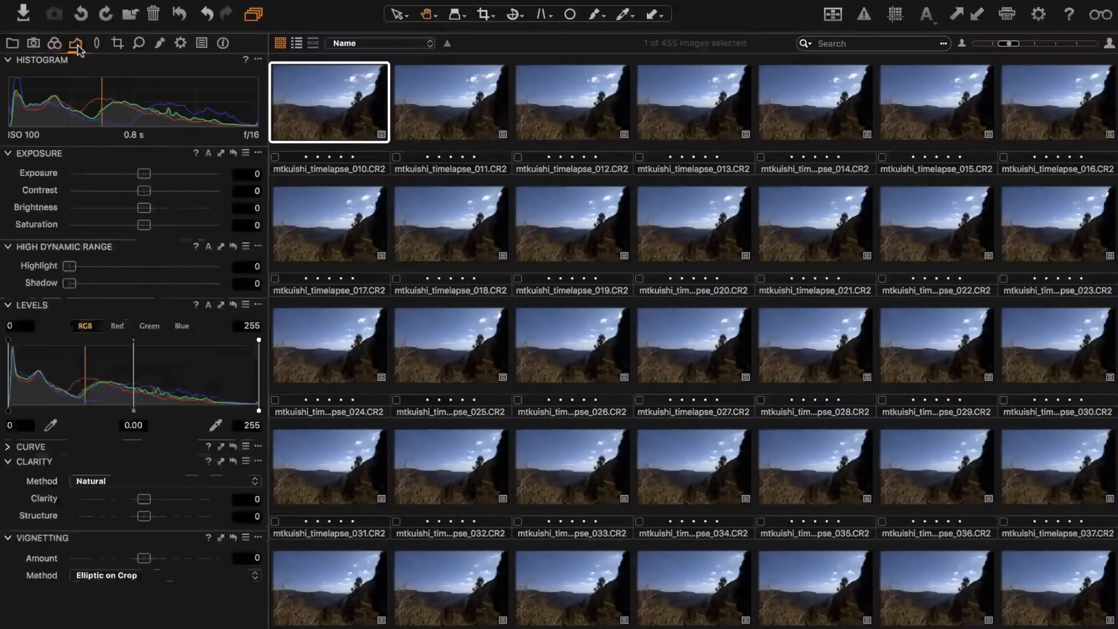
{"action": "left_click", "coordinate": [298, 44]}
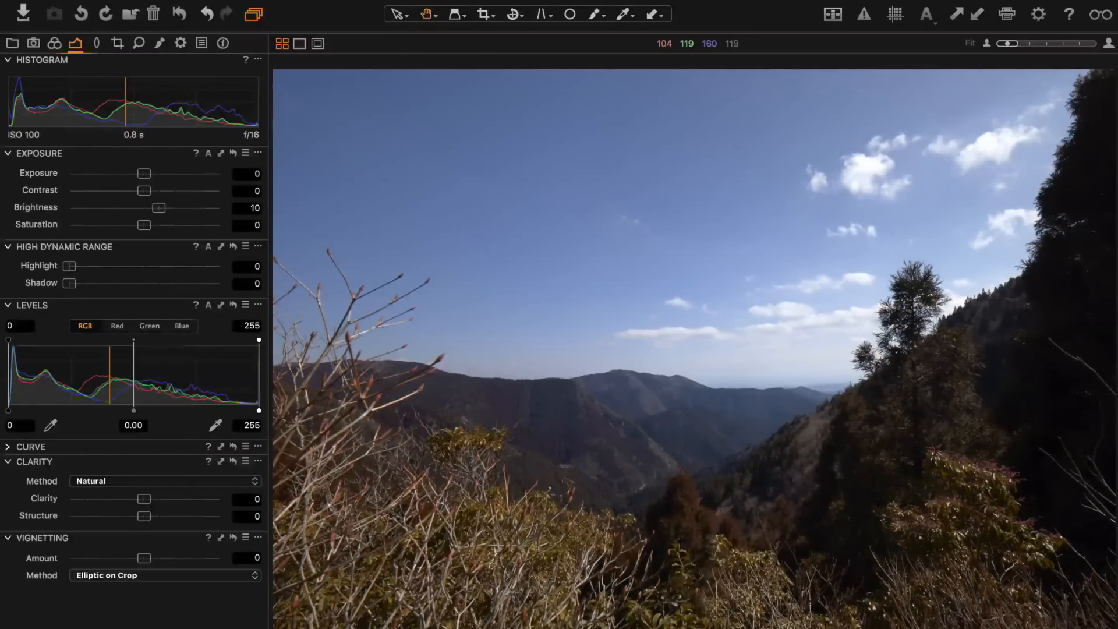
{"action": "mouse_move", "coordinate": [206, 128]}
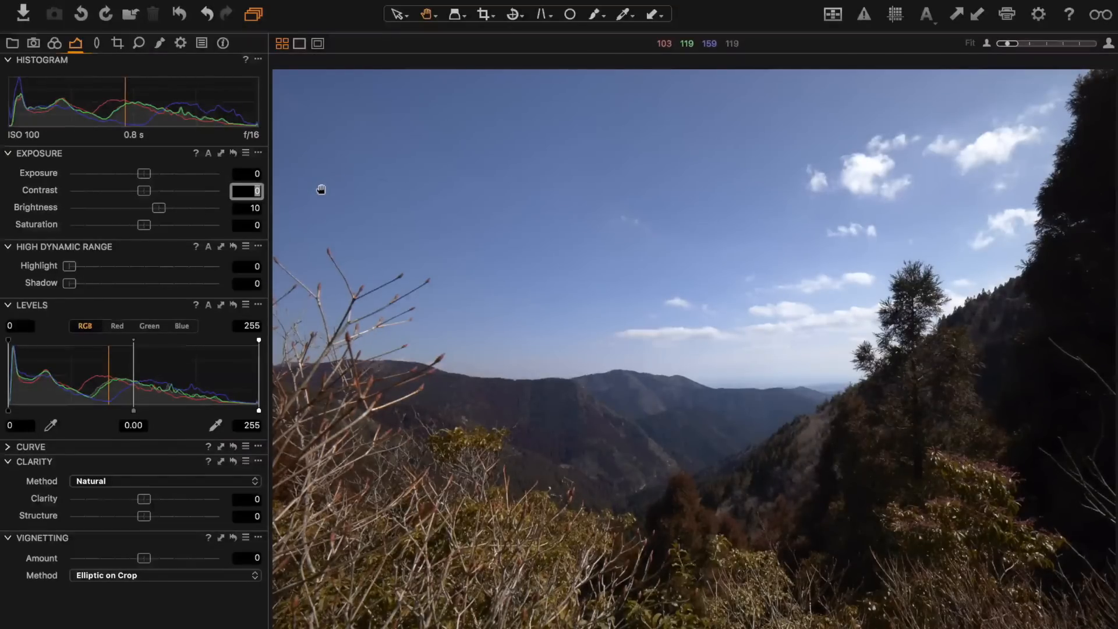
- Raise contrast to 3 while checking the image with highlight clipping warnings
{"action": "left_click_drag", "start_coordinate": [143, 191], "coordinate": [148, 190]}
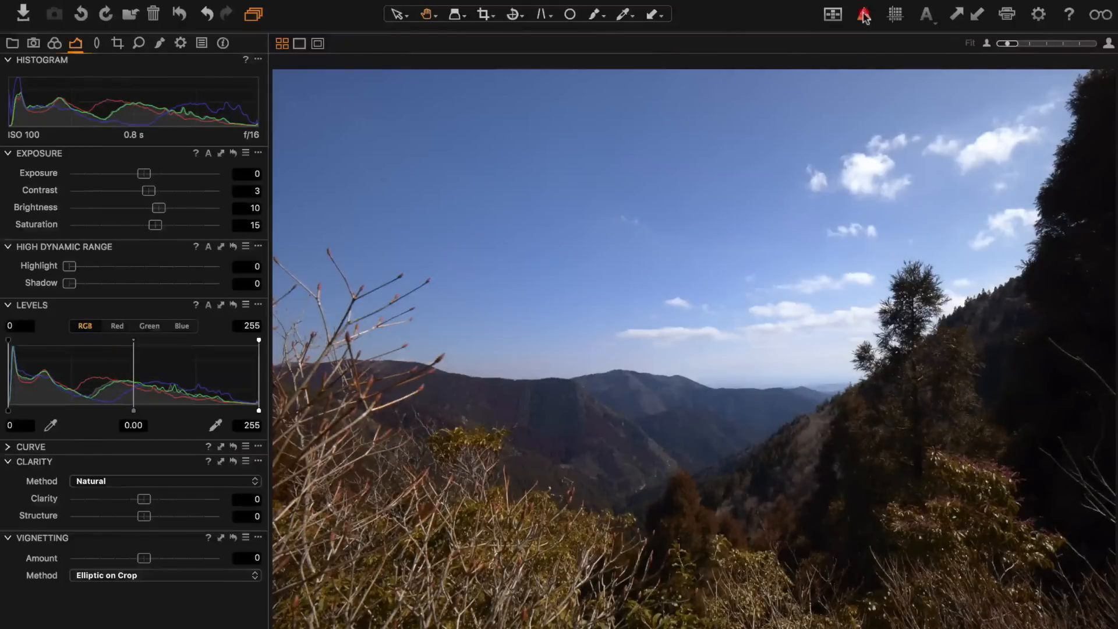
{"action": "left_click", "coordinate": [863, 14]}
{"action": "type", "text": "3"}
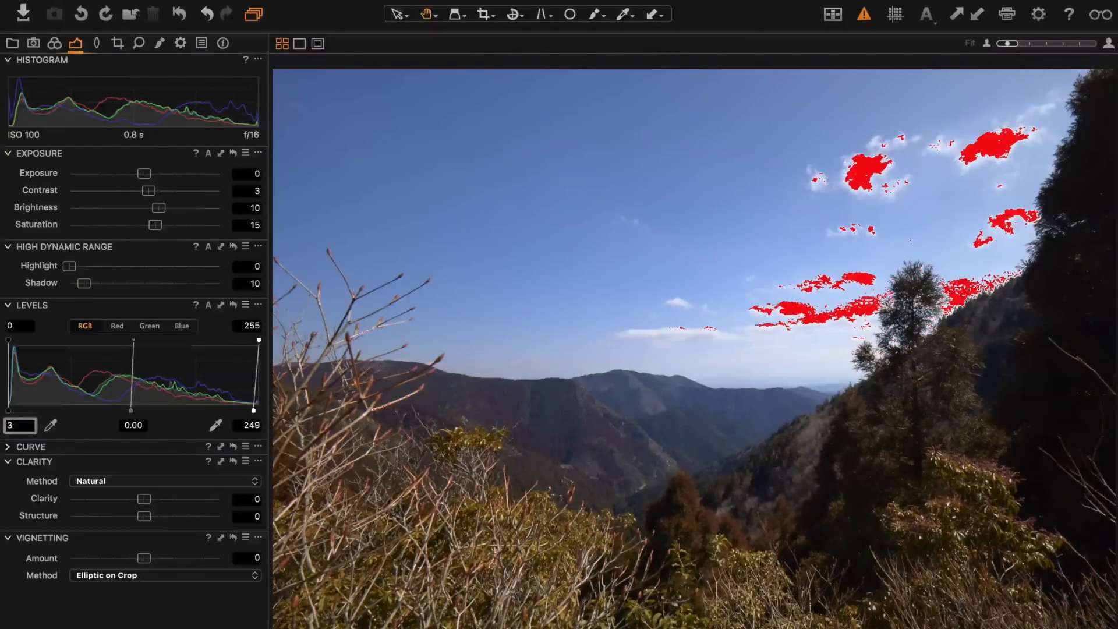
{"action": "left_click", "coordinate": [863, 14]}
{"action": "type", "text": "4"}
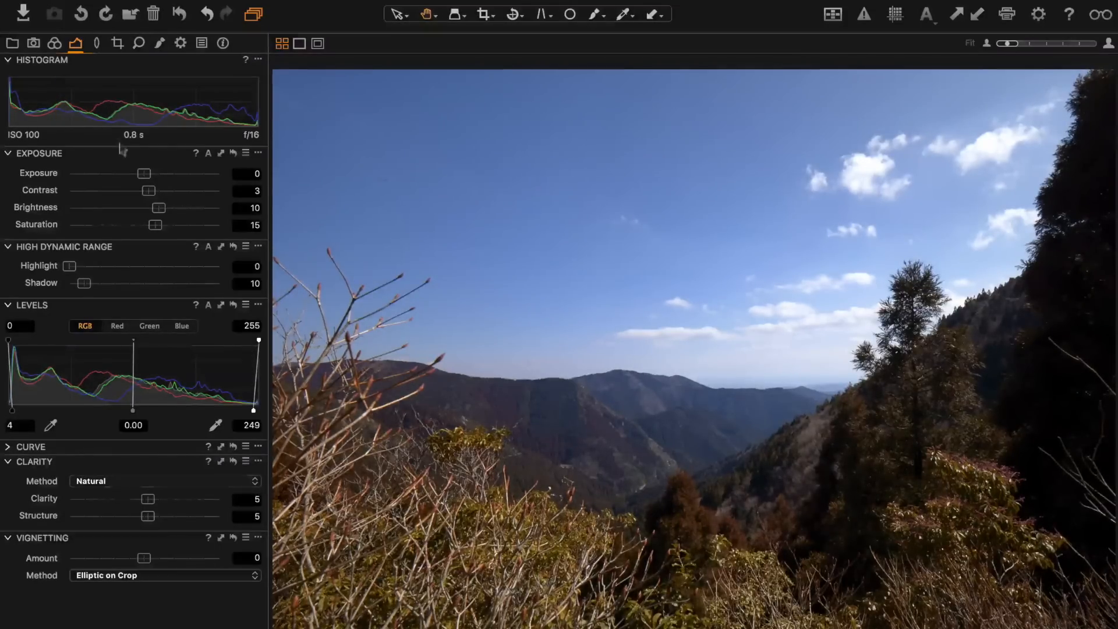
- Set Defringe to 100% and light falloff correction to 65% in the lens corrections
{"action": "left_click", "coordinate": [96, 43]}
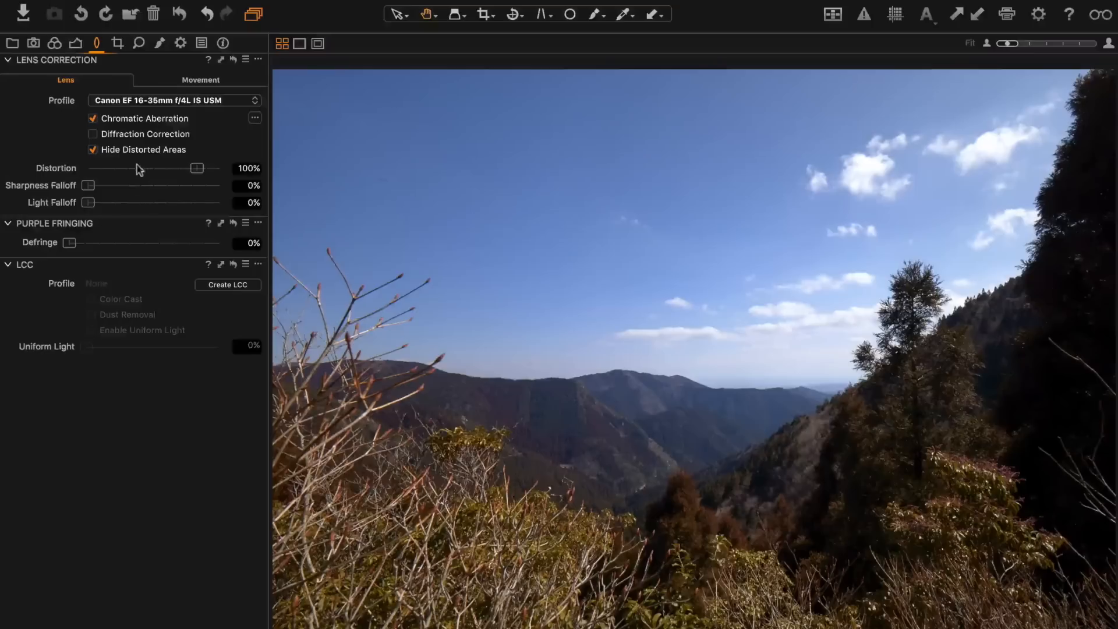
{"action": "left_click_drag", "start_coordinate": [89, 242], "coordinate": [219, 242]}
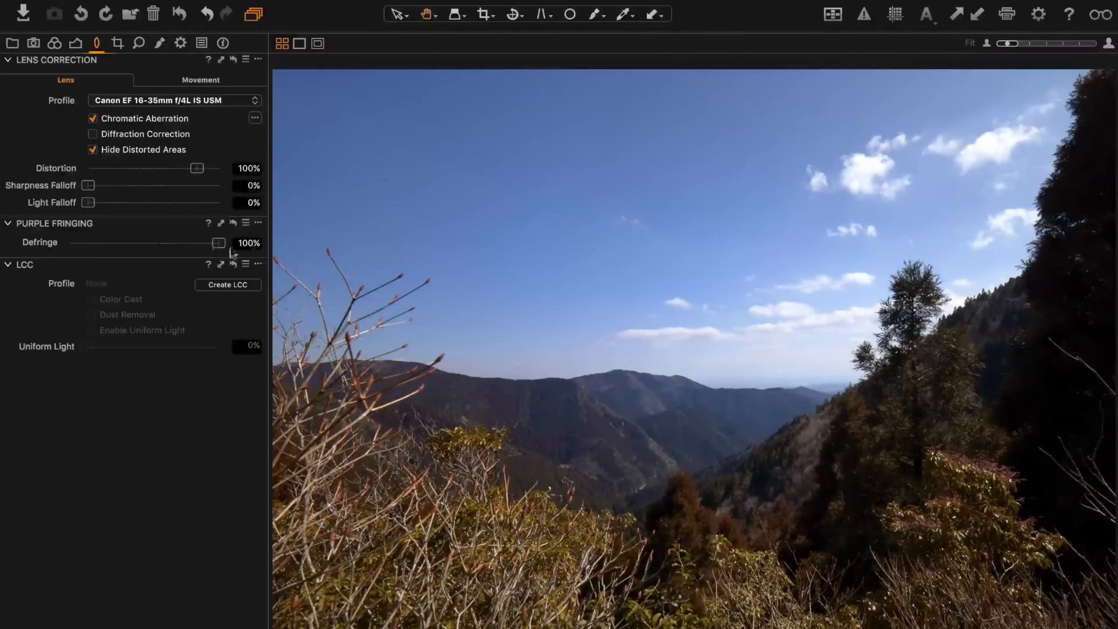
{"action": "mouse_move", "coordinate": [571, 397]}
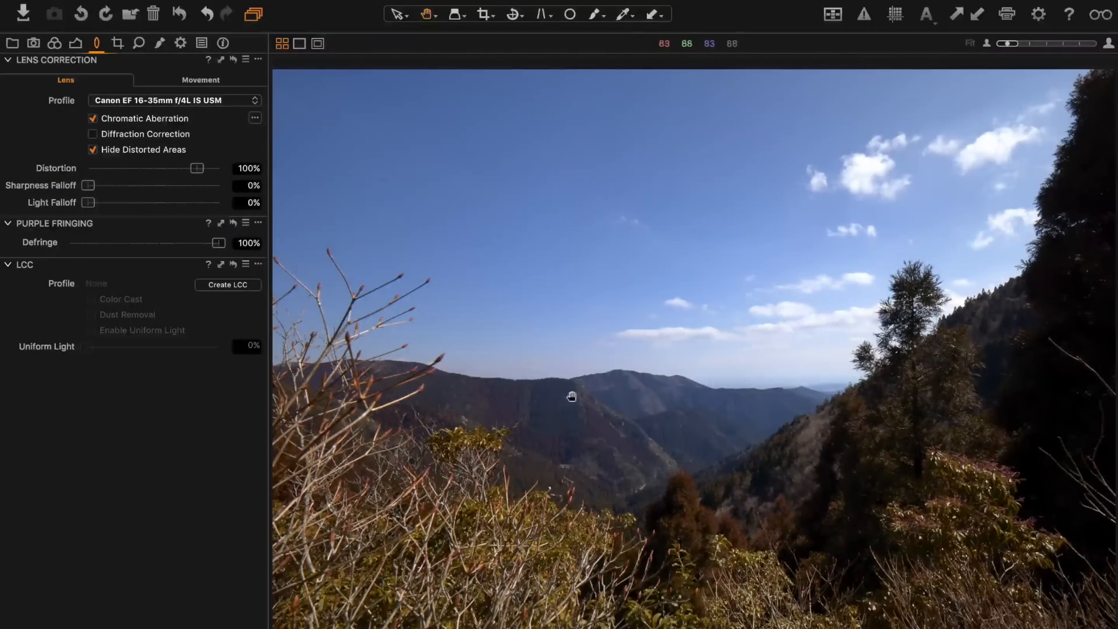
{"action": "left_click", "coordinate": [103, 203]}
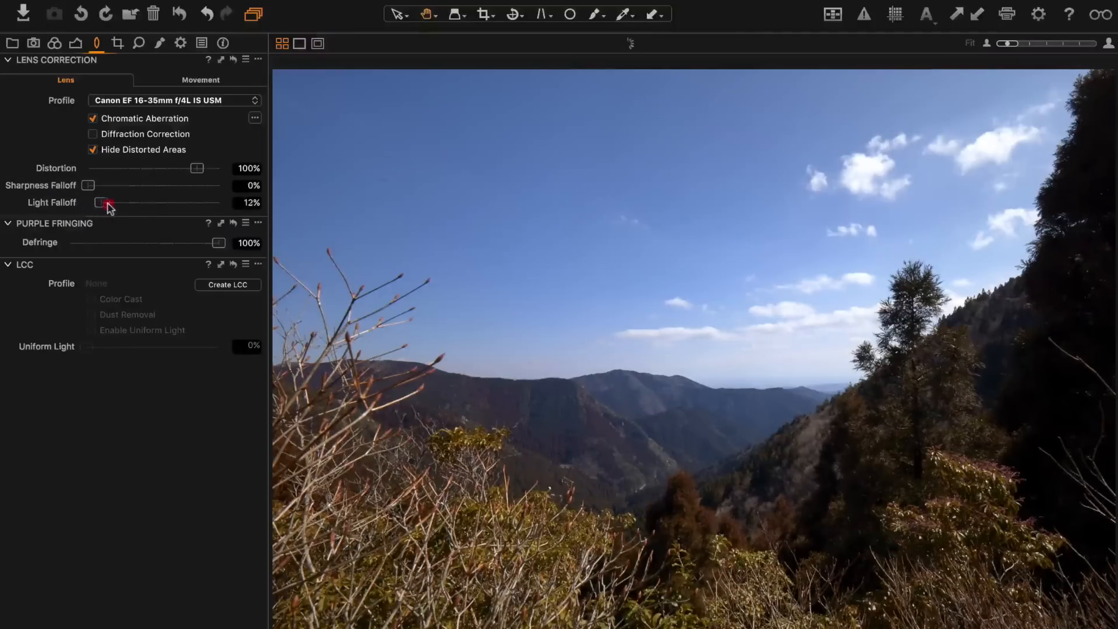
{"action": "left_click_drag", "start_coordinate": [101, 203], "coordinate": [107, 202]}
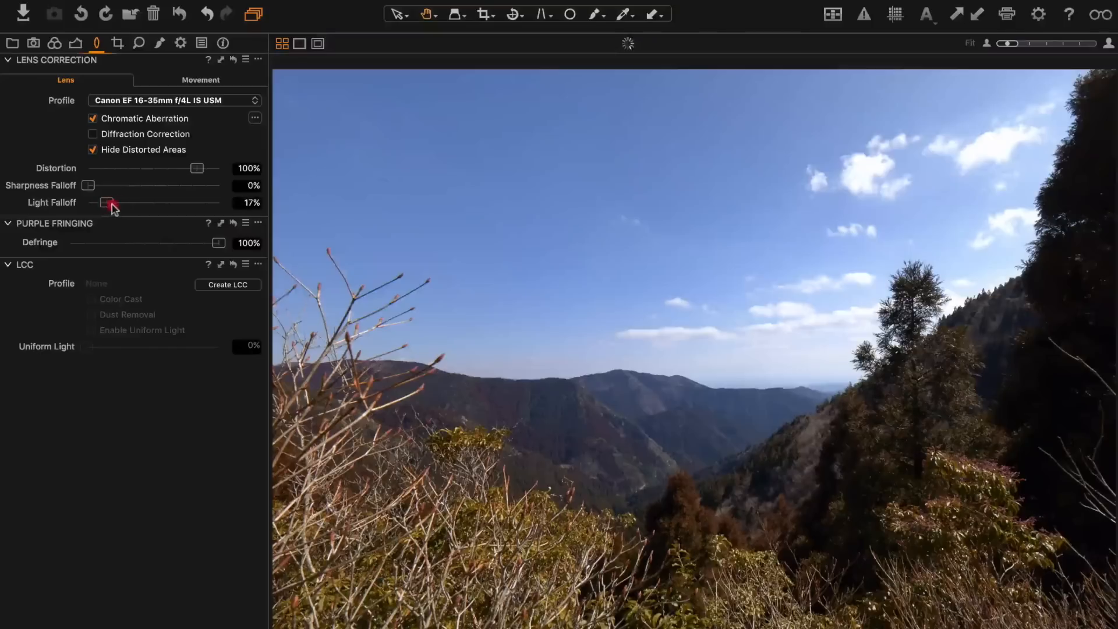
{"action": "left_click_drag", "start_coordinate": [107, 203], "coordinate": [153, 203]}
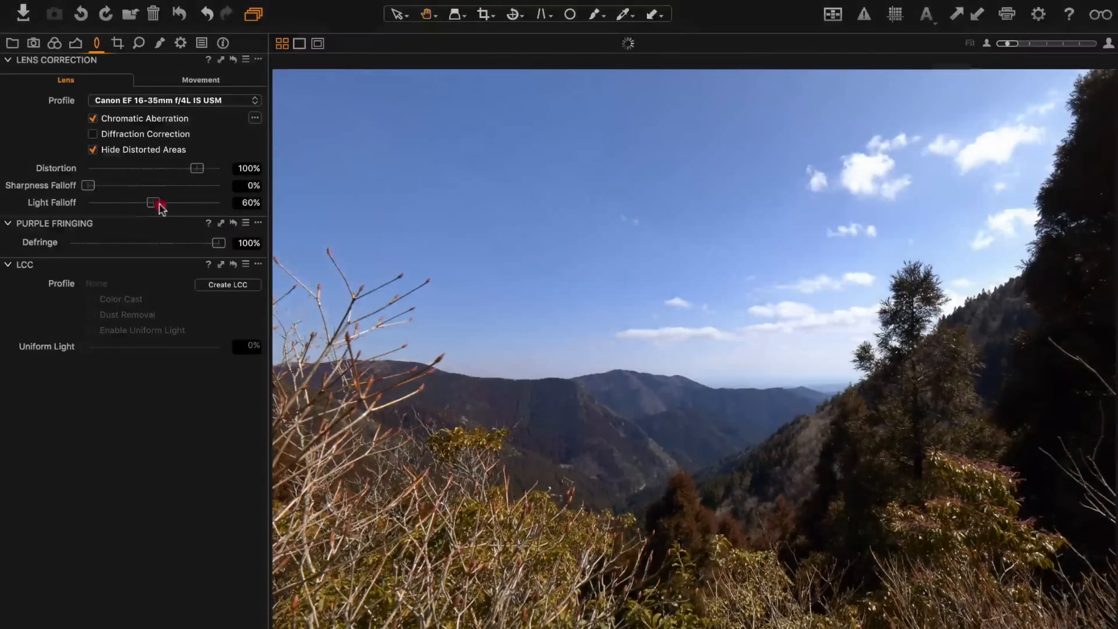
{"action": "left_click_drag", "start_coordinate": [153, 202], "coordinate": [159, 203]}
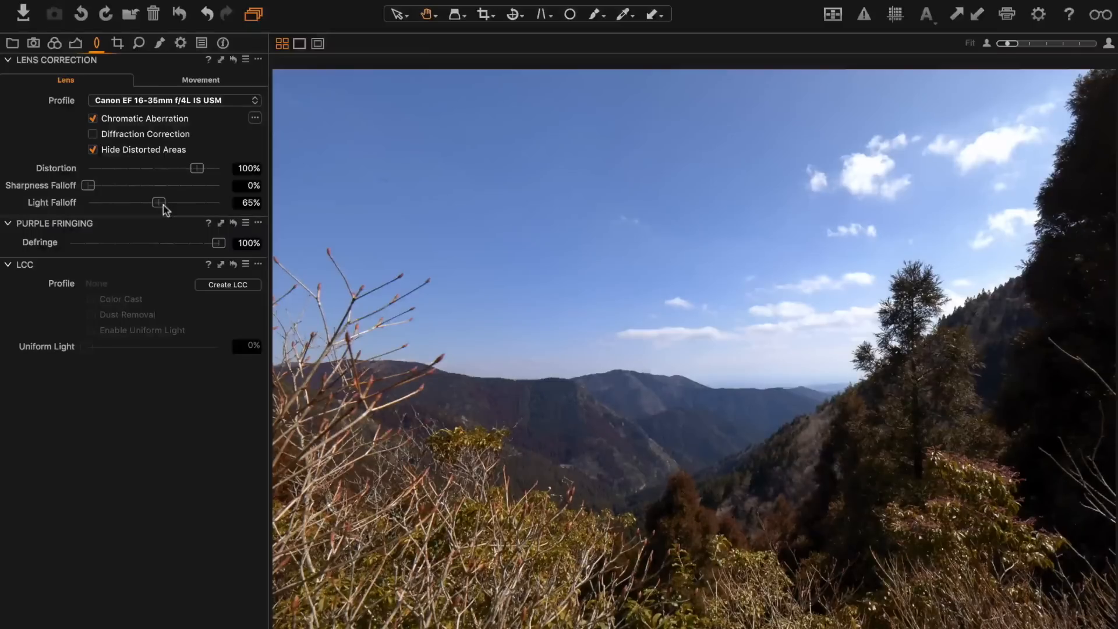
{"action": "left_click", "coordinate": [75, 42]}
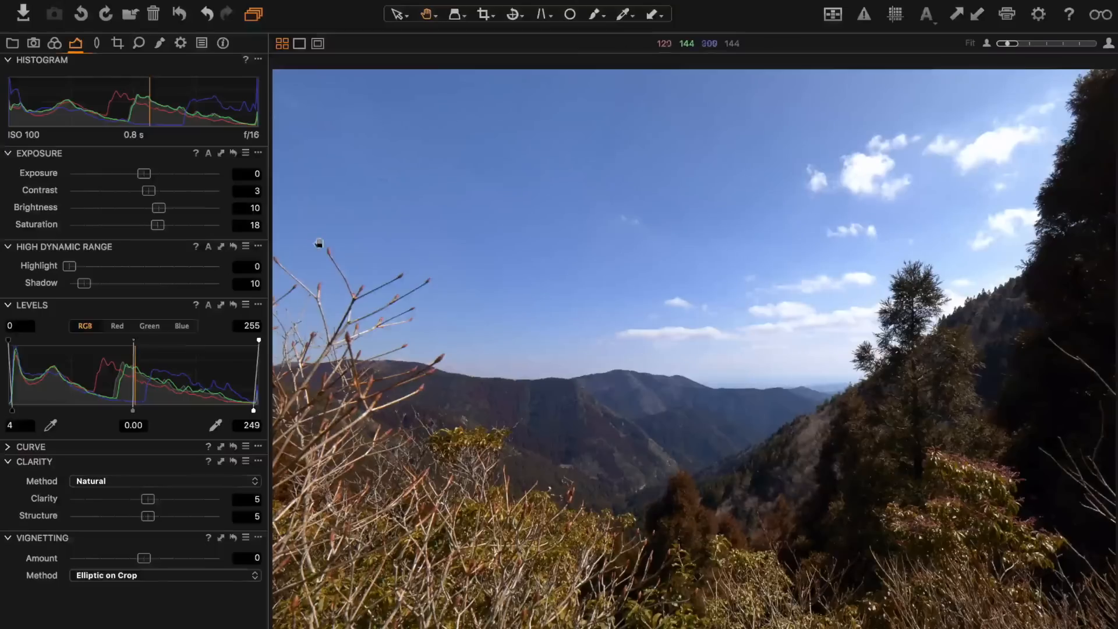
- Check highlight recovery at 16, then expand the Color Editor in the colour tools
{"action": "left_click", "coordinate": [55, 42]}
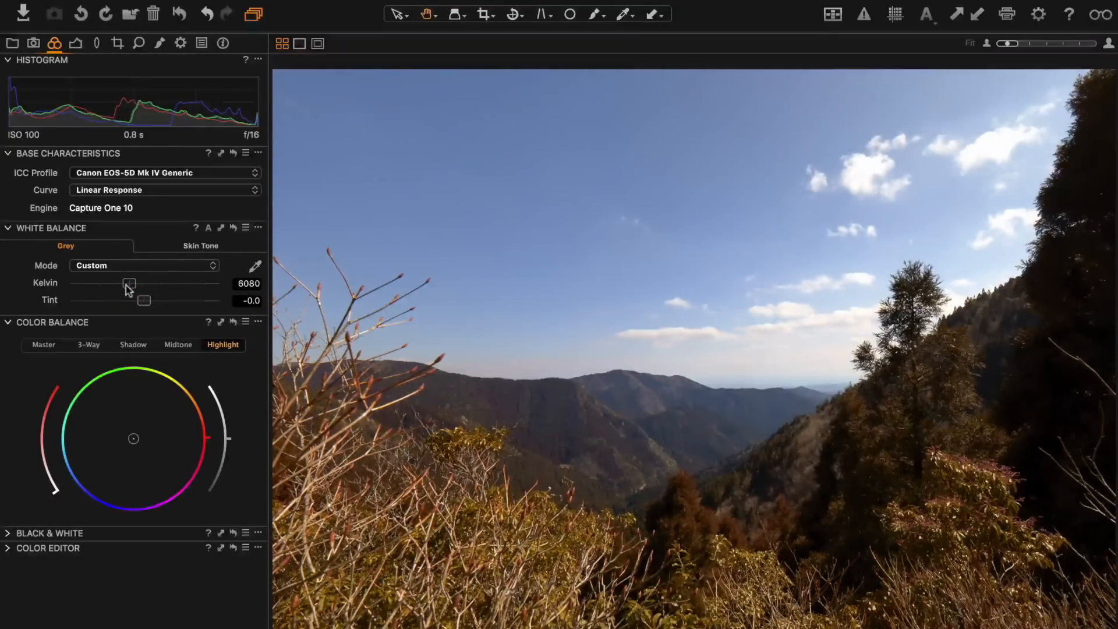
{"action": "left_click", "coordinate": [54, 44]}
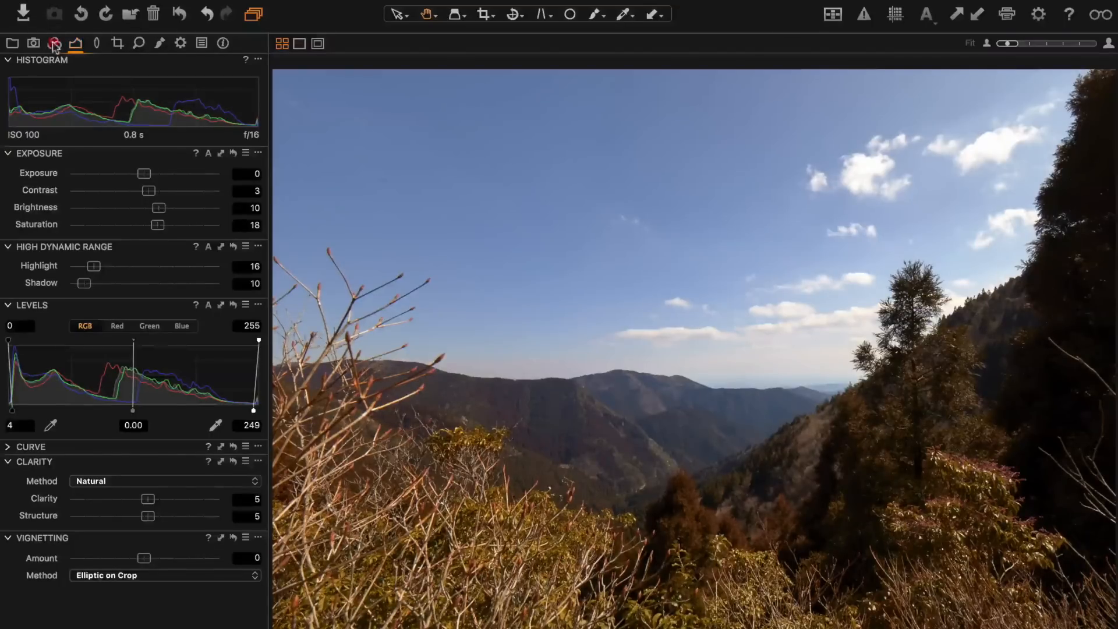
{"action": "left_click", "coordinate": [55, 42]}
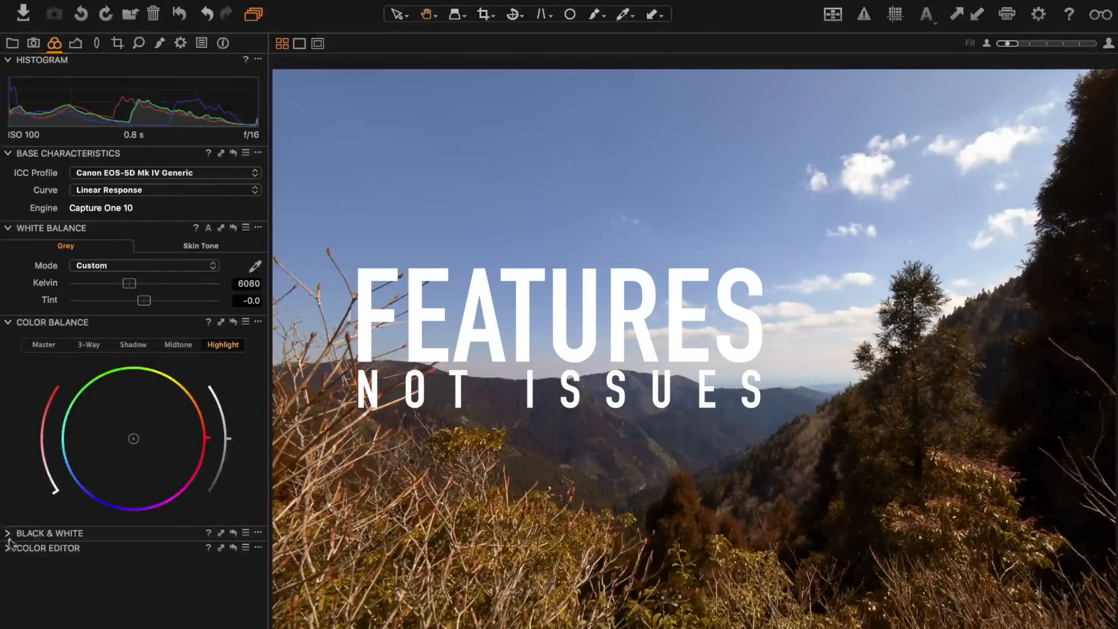
{"action": "left_click", "coordinate": [48, 548]}
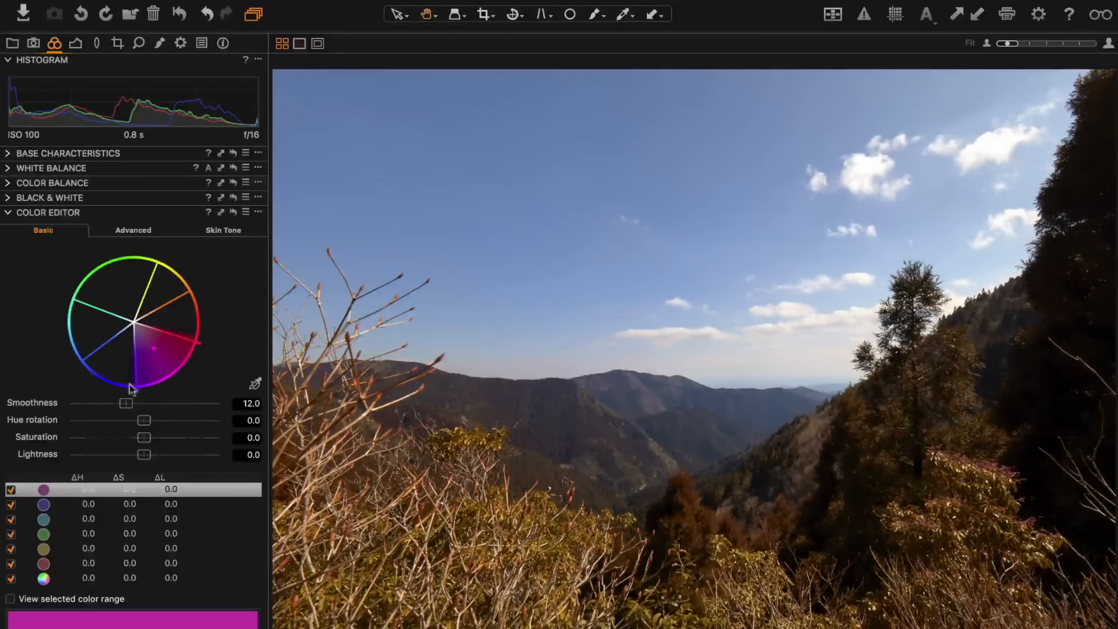
- Enable the sampled blue sky colour range in the advanced colour editor and preview its coverage
{"action": "left_click", "coordinate": [132, 229]}
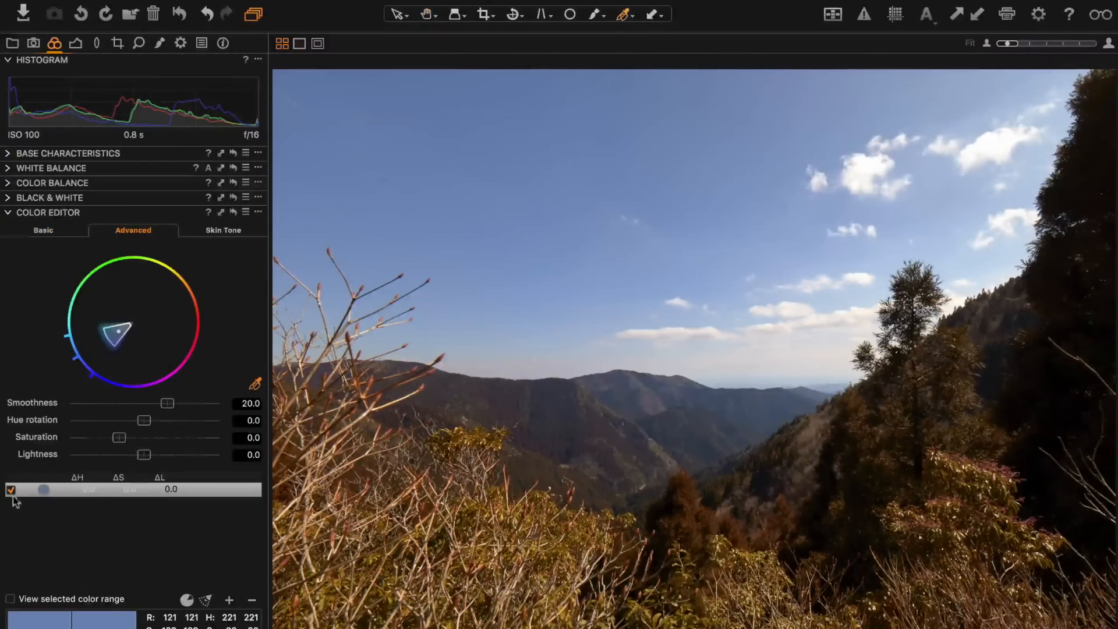
{"action": "left_click", "coordinate": [10, 599]}
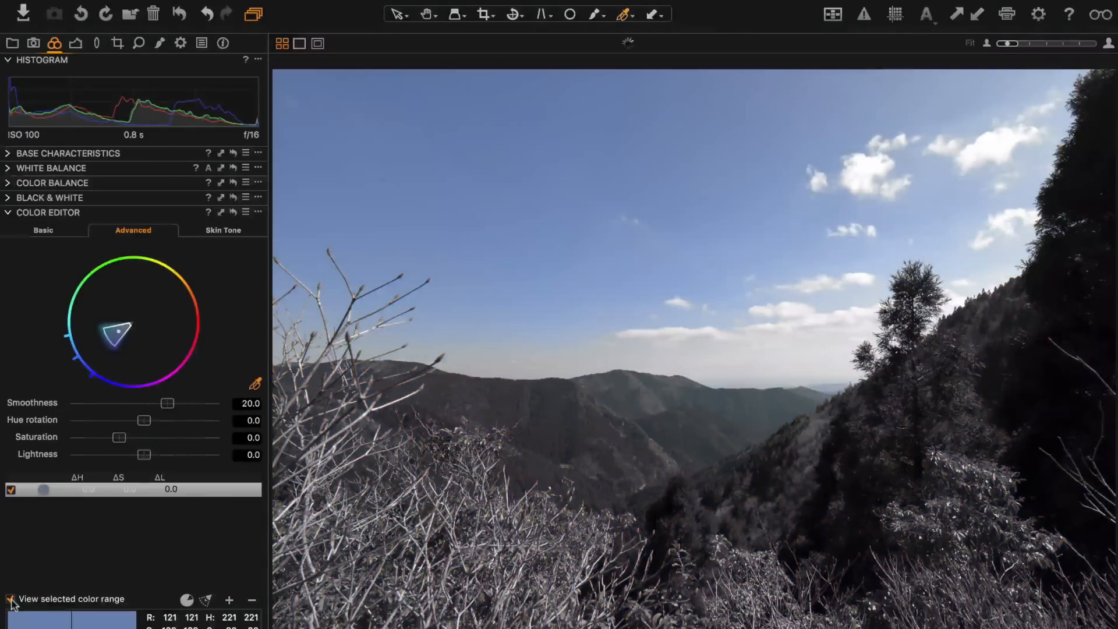
{"action": "left_click", "coordinate": [11, 599]}
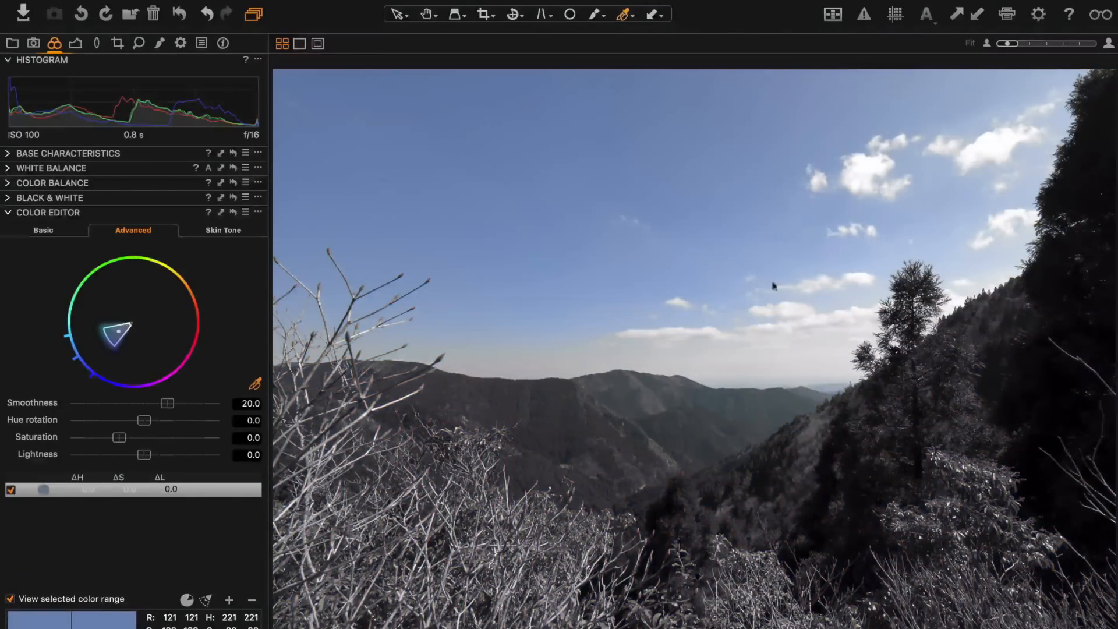
{"action": "left_click", "coordinate": [10, 599]}
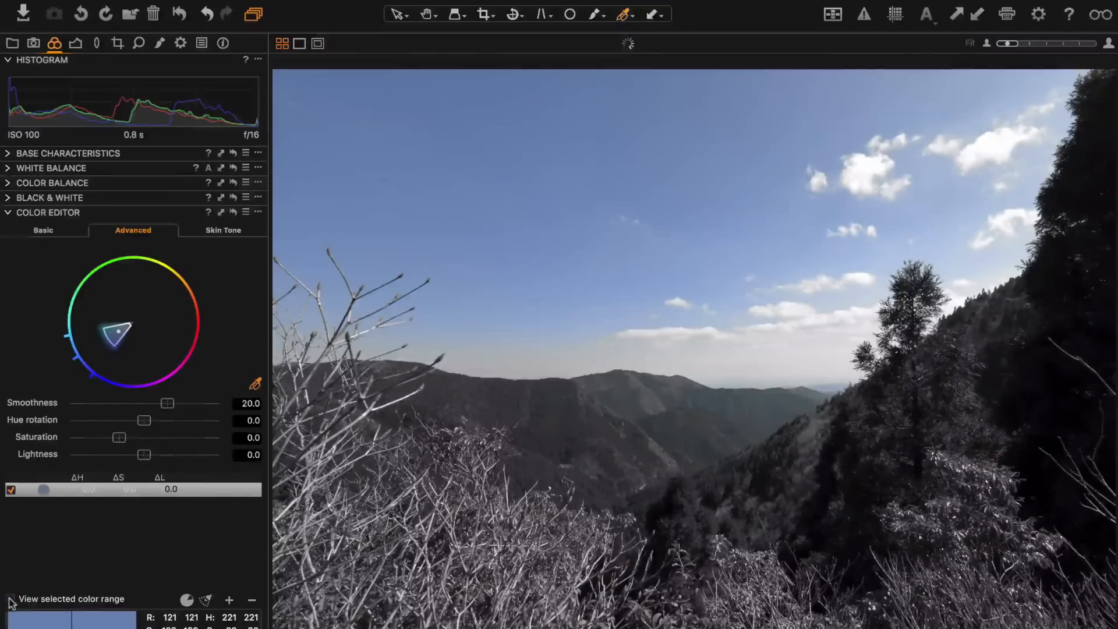
- Create a masked adjustment layer, Layer 1, from the sky colour selection
{"action": "left_click", "coordinate": [258, 213]}
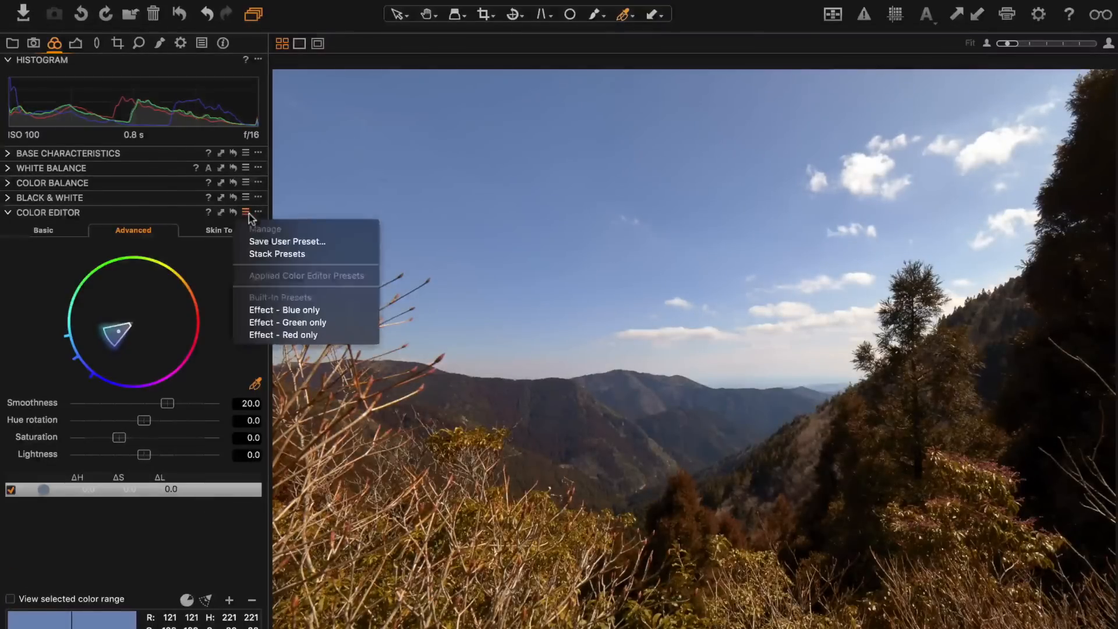
{"action": "left_click", "coordinate": [258, 212]}
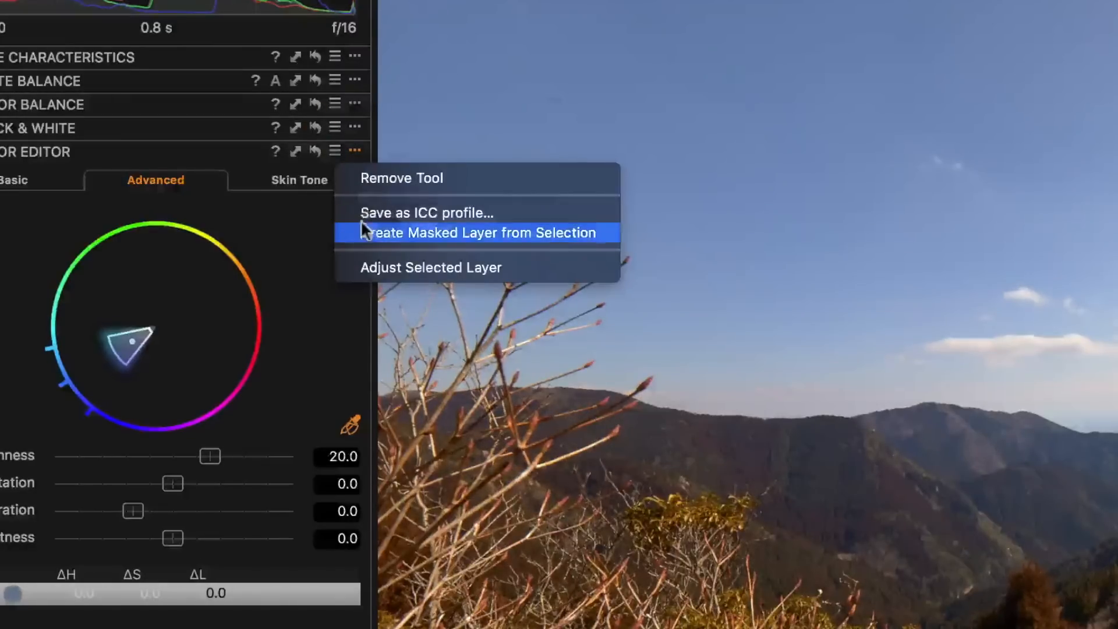
{"action": "left_click", "coordinate": [475, 233]}
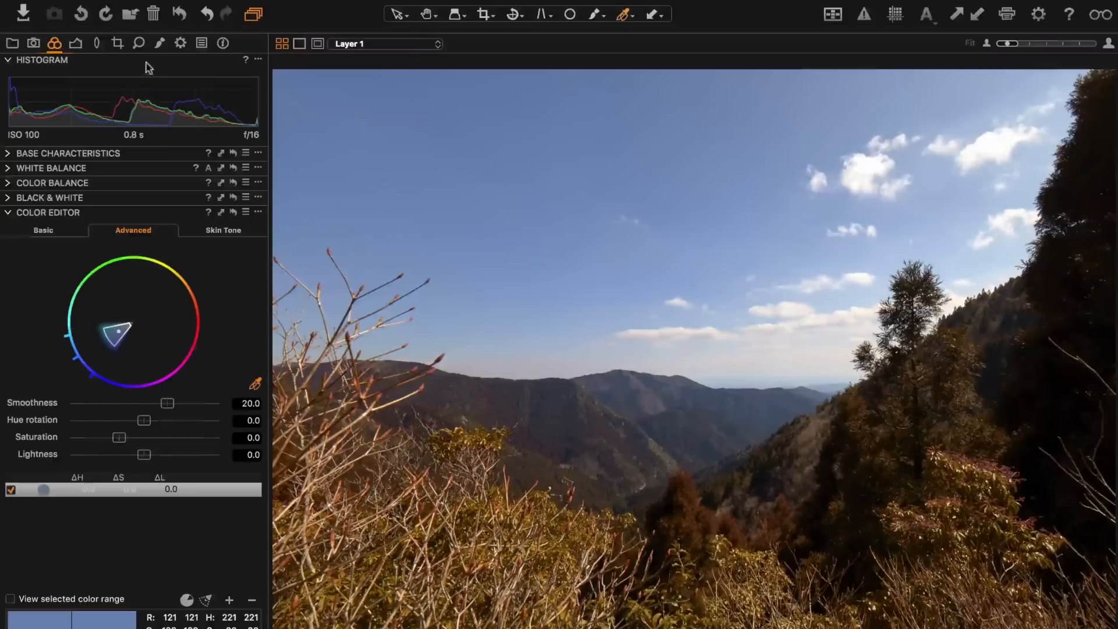
- Select the sky mask Layer 1 in Local Adjustments and raise its saturation to 20
{"action": "left_click", "coordinate": [160, 42]}
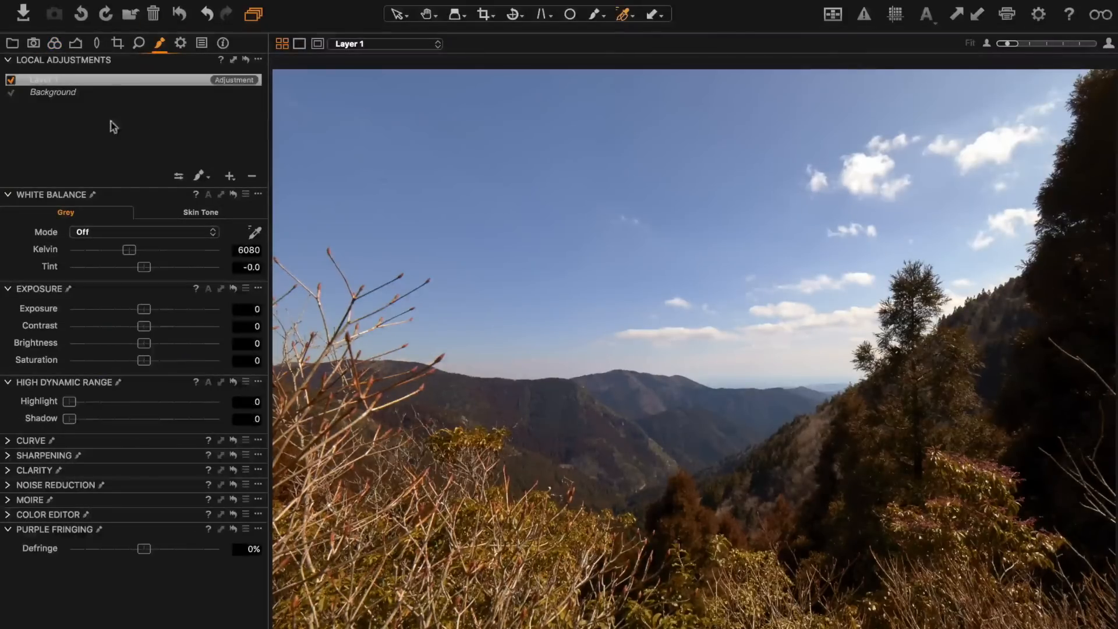
{"action": "left_click", "coordinate": [10, 79]}
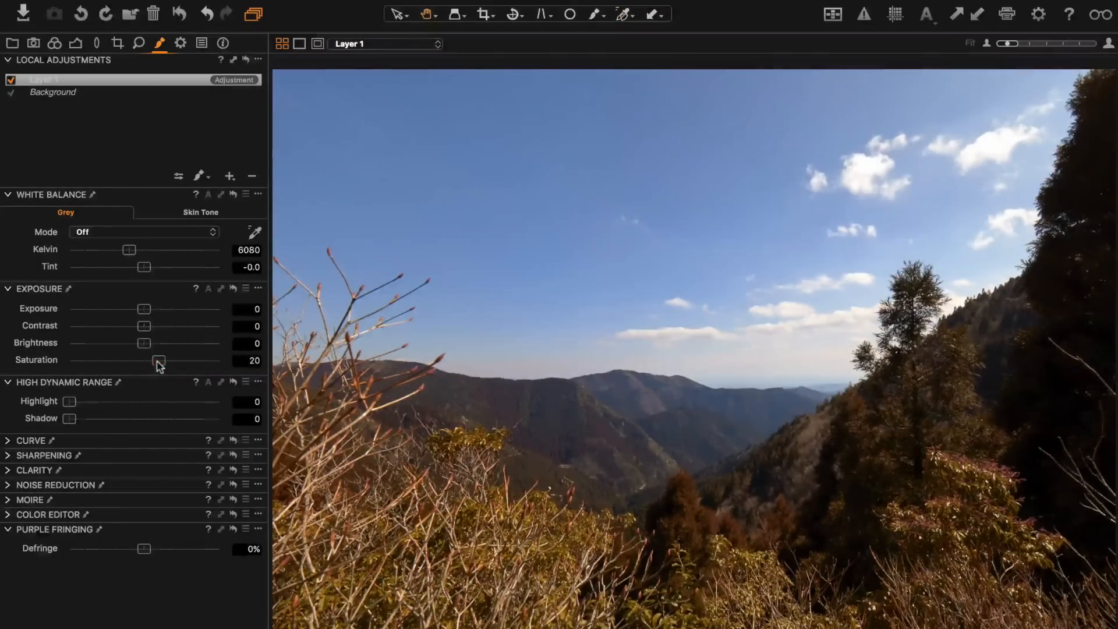
{"action": "left_click", "coordinate": [158, 362]}
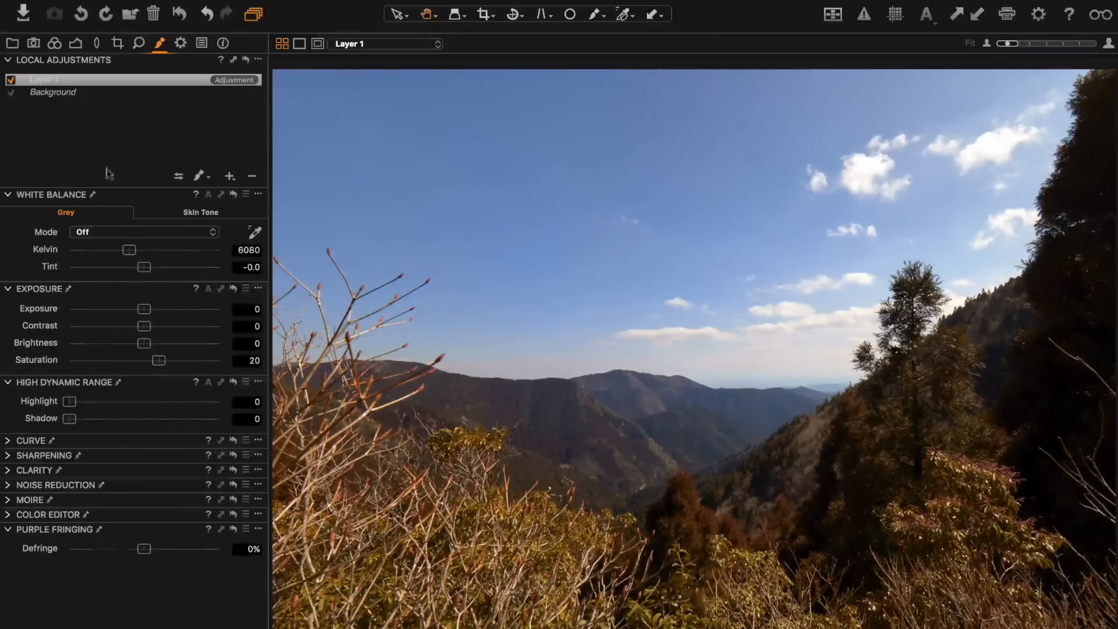
- Toggle Layer 1 on and off to compare the saturation and cooler 5507 K white balance effect
{"action": "left_click", "coordinate": [42, 79]}
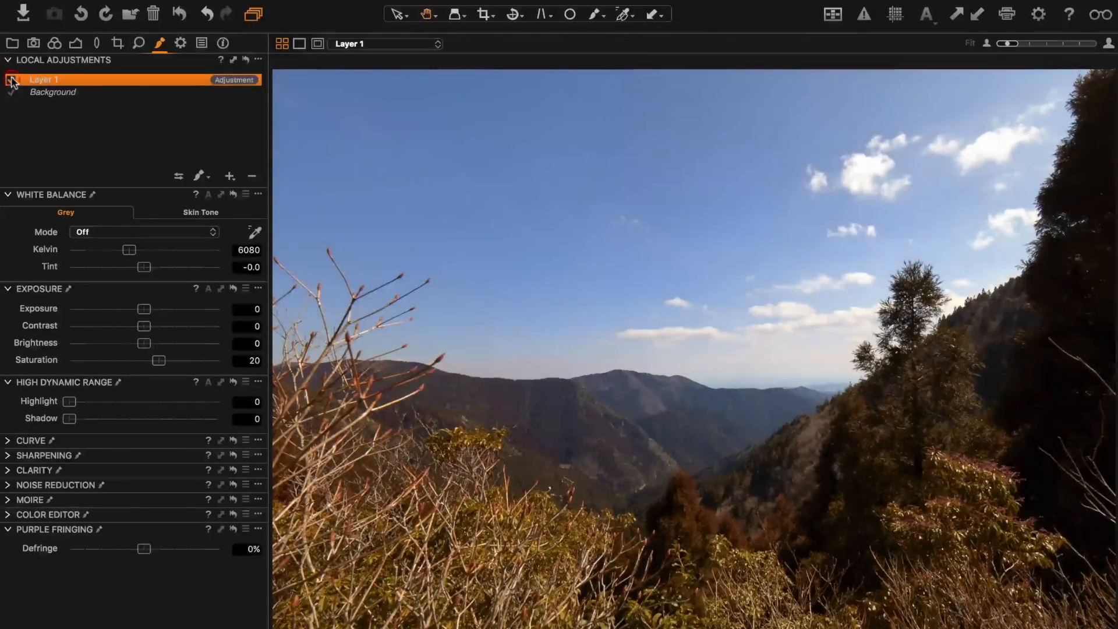
{"action": "left_click", "coordinate": [11, 79]}
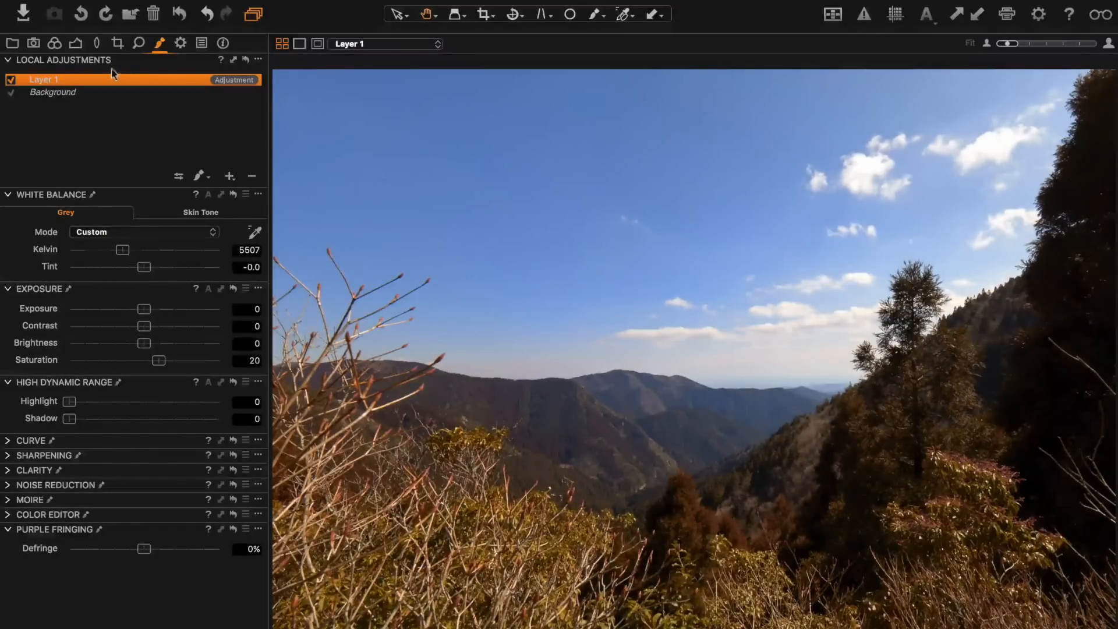
{"action": "left_click", "coordinate": [11, 79]}
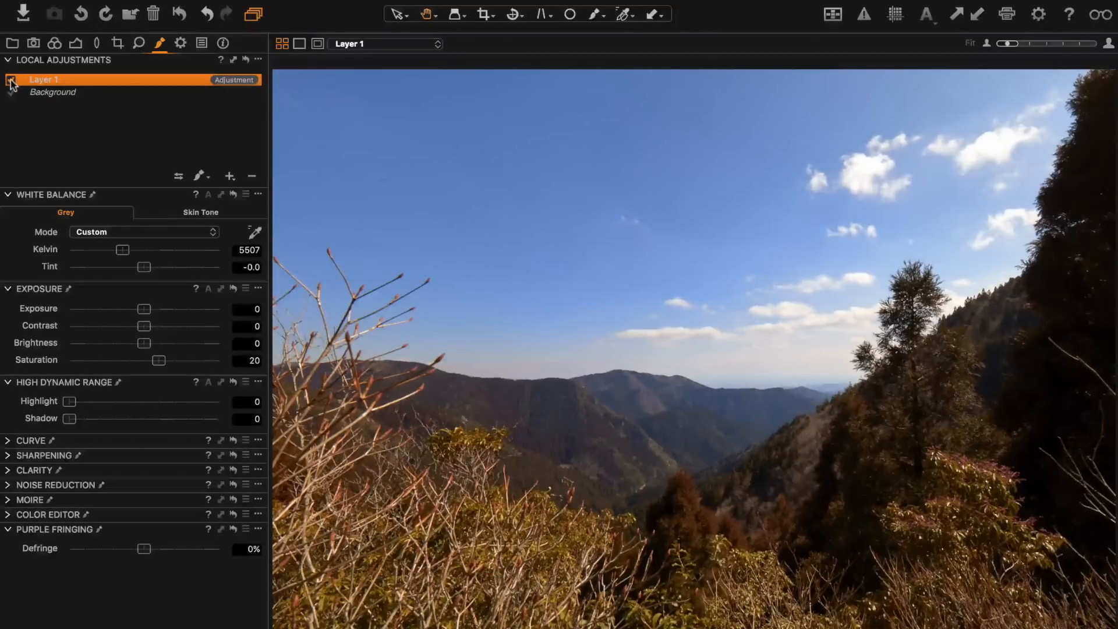
{"action": "left_click", "coordinate": [11, 79]}
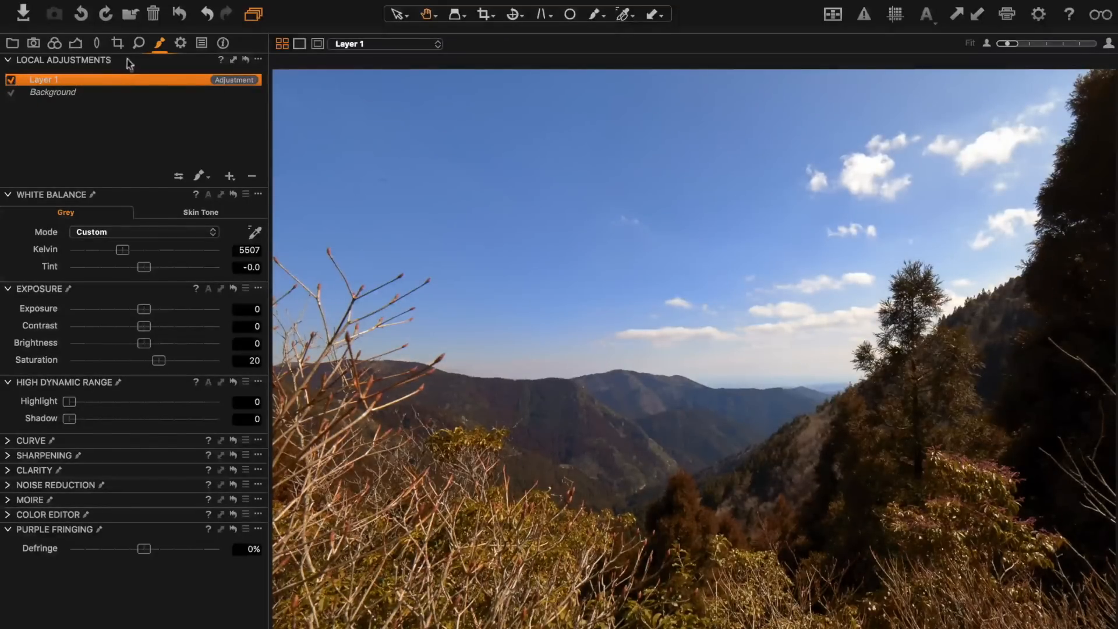
- Apply the Soft image sharpening 1 preset for amount 190, radius 1.3, threshold 1
{"action": "left_click", "coordinate": [138, 43]}
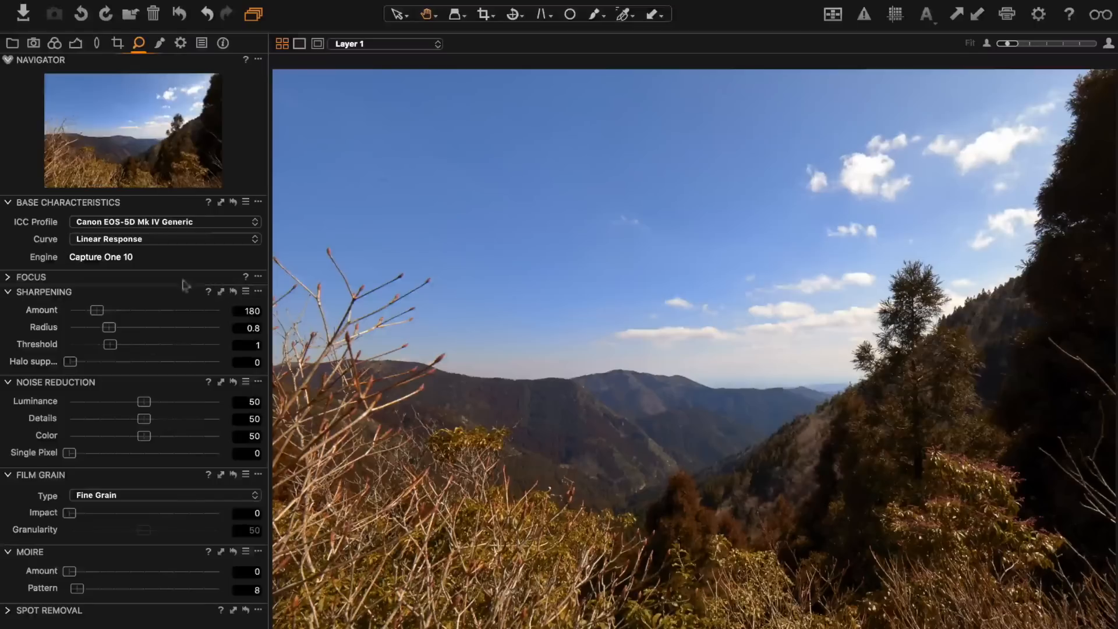
{"action": "left_click", "coordinate": [246, 291]}
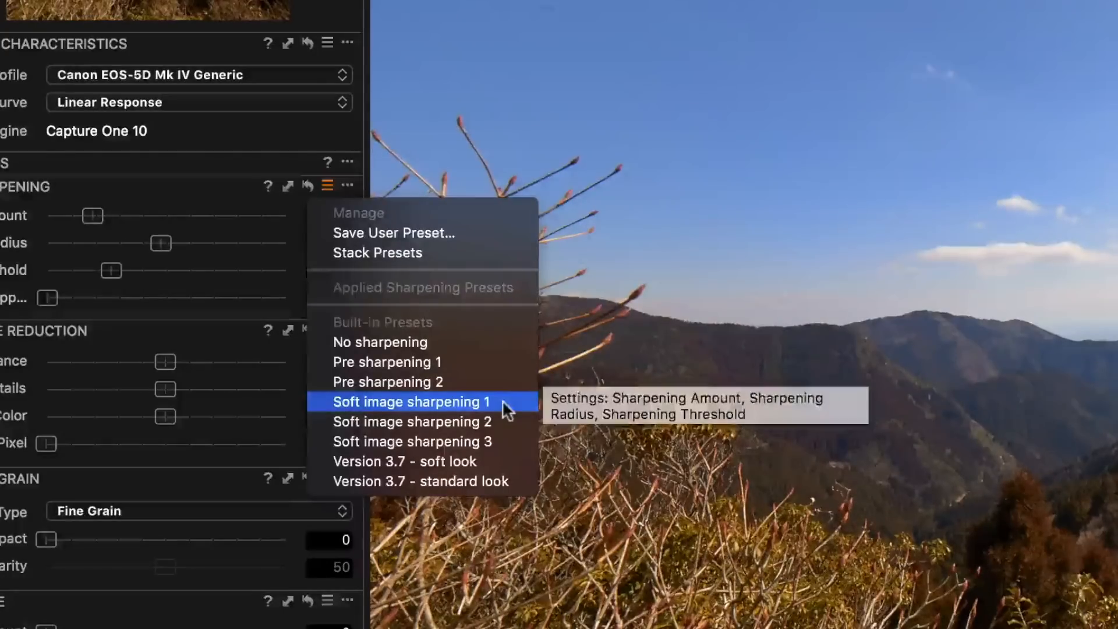
{"action": "left_click", "coordinate": [410, 401]}
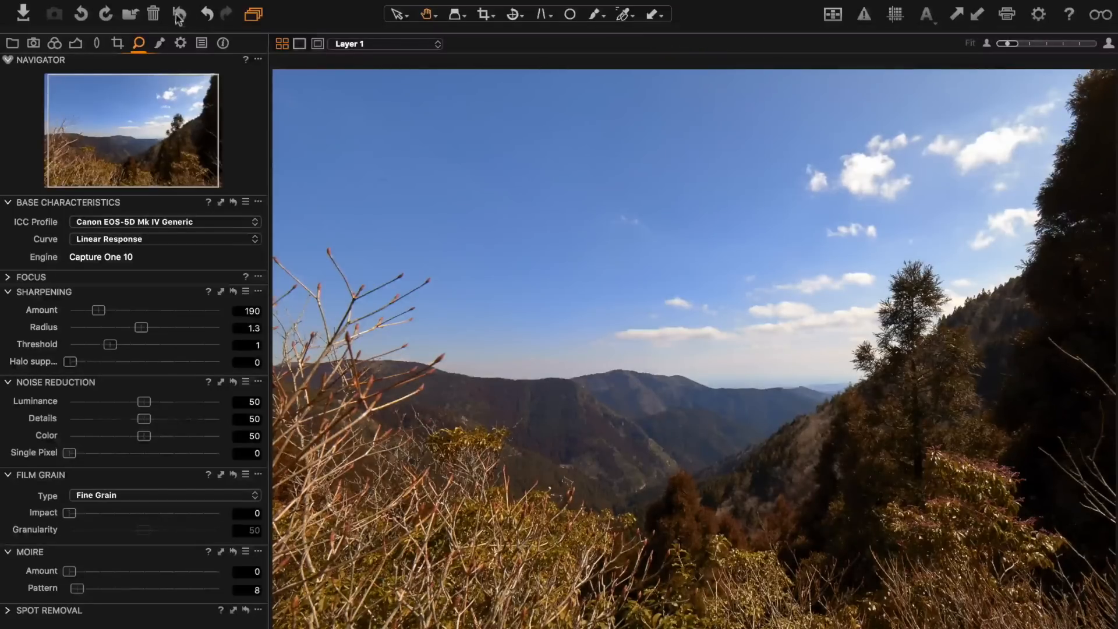
- Return to the browser view showing all 455 timelapse frames
{"action": "left_click", "coordinate": [206, 14]}
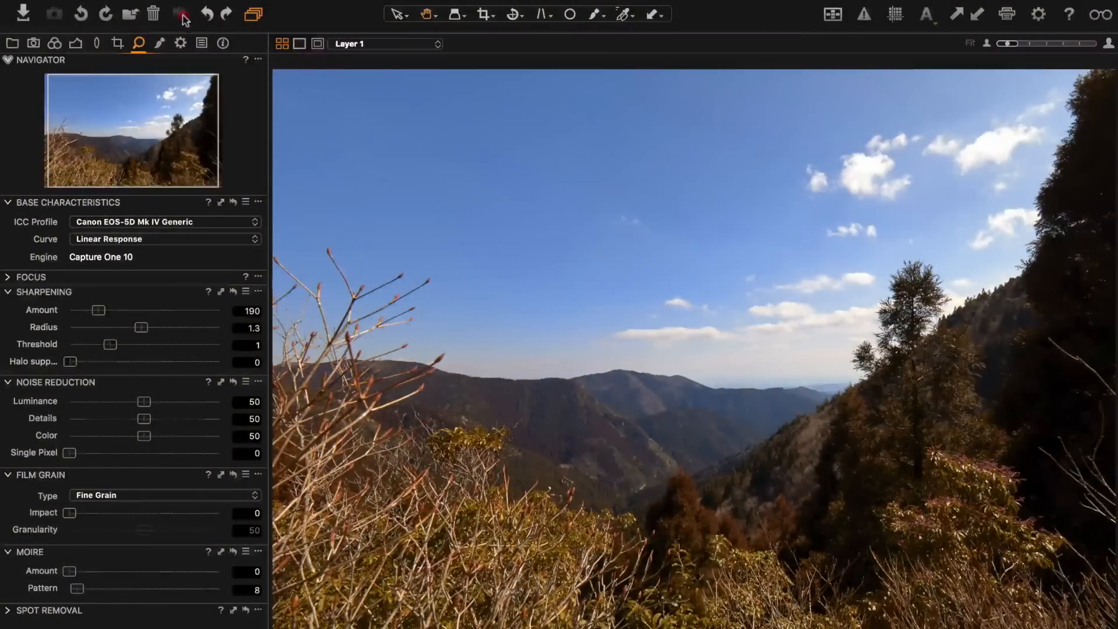
{"action": "left_click", "coordinate": [204, 14]}
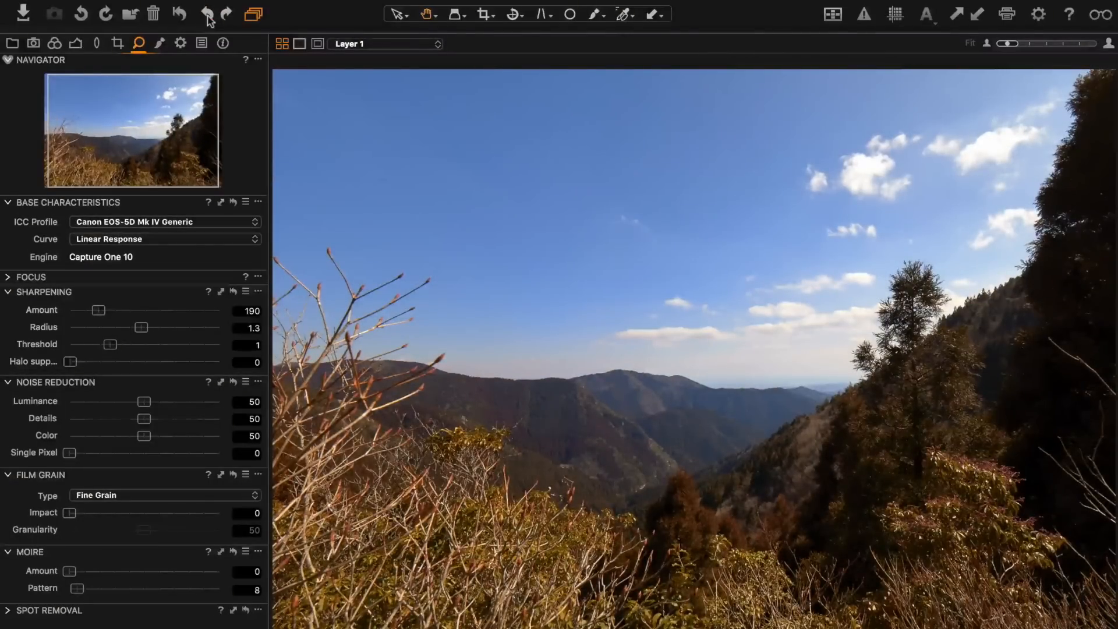
{"action": "left_click", "coordinate": [281, 44]}
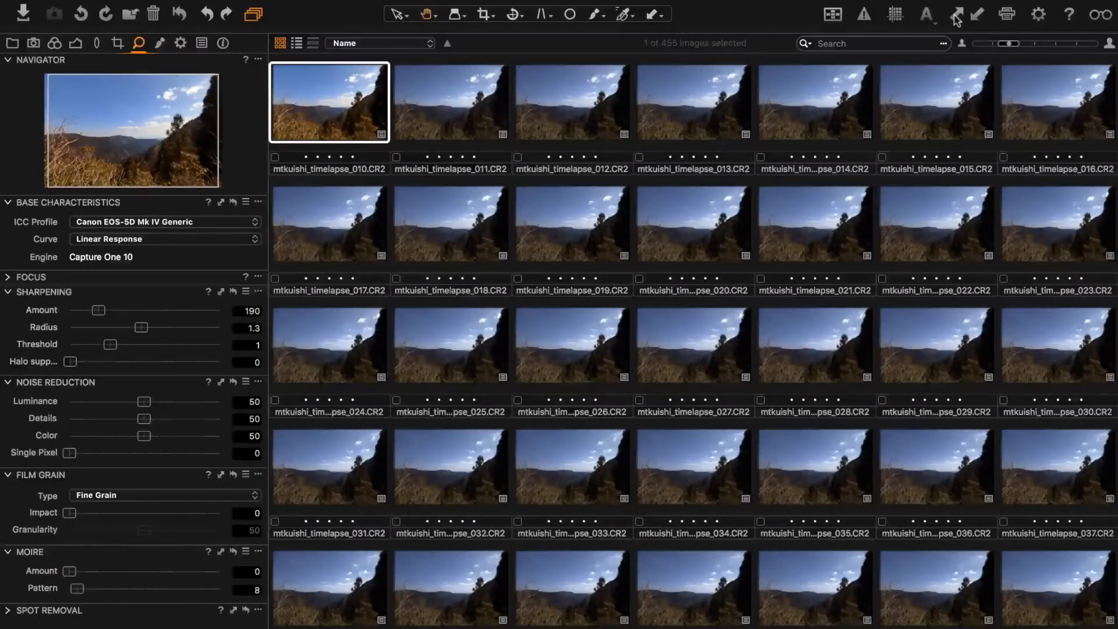
{"action": "mouse_move", "coordinate": [202, 43]}
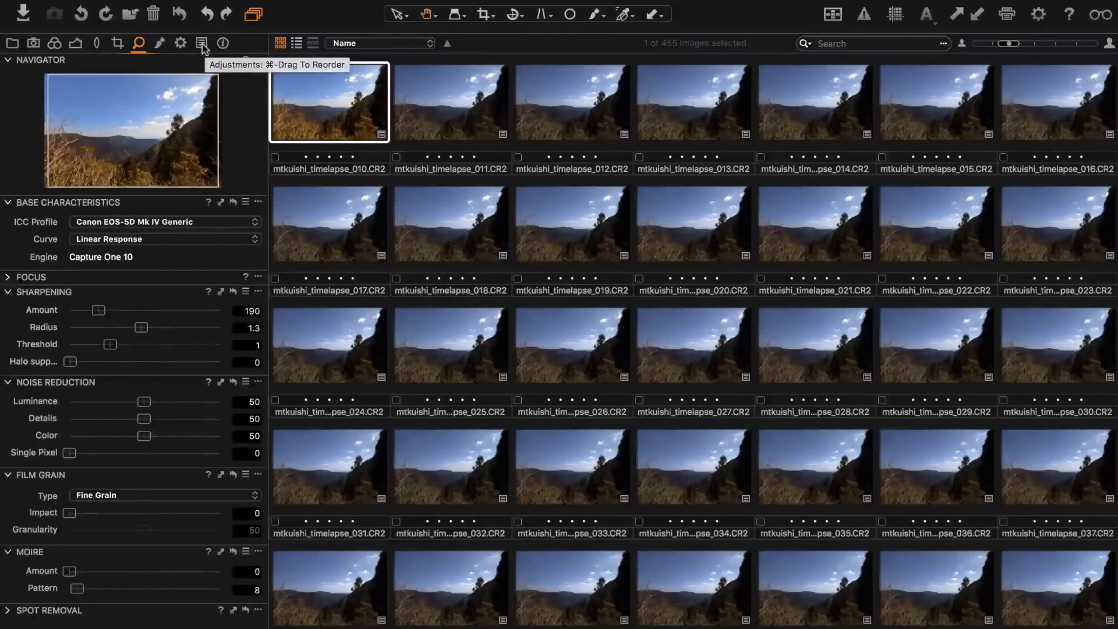
- Review the adjustments clipboard, keeping Contrast included, ready to apply to all 455 images
{"action": "left_click", "coordinate": [200, 43]}
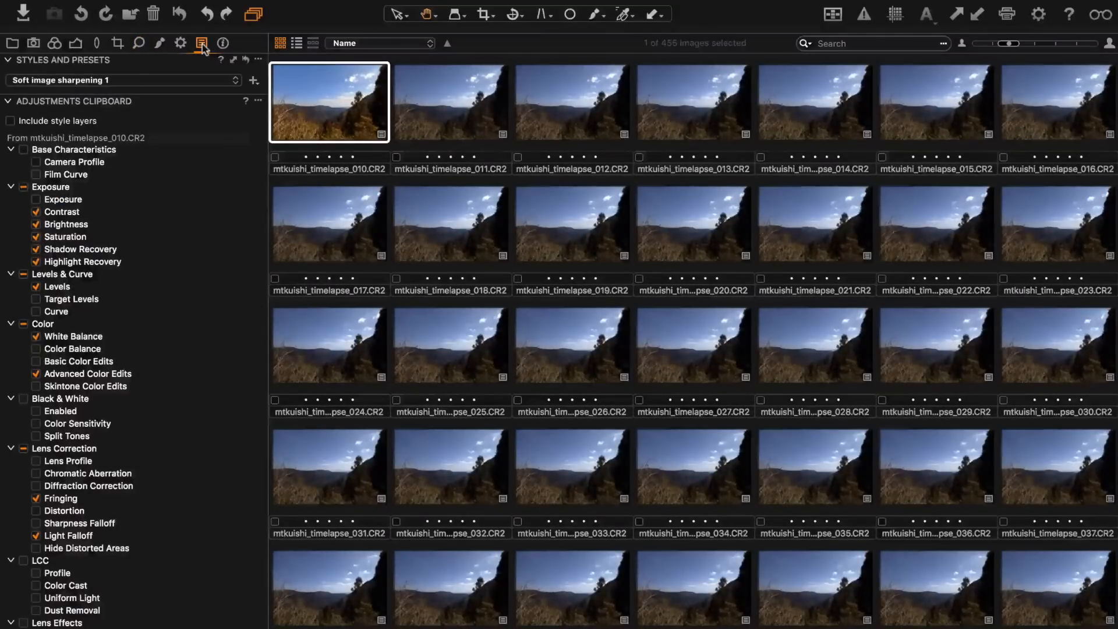
{"action": "scroll", "scroll_direction": "down", "scroll_amount": 3}
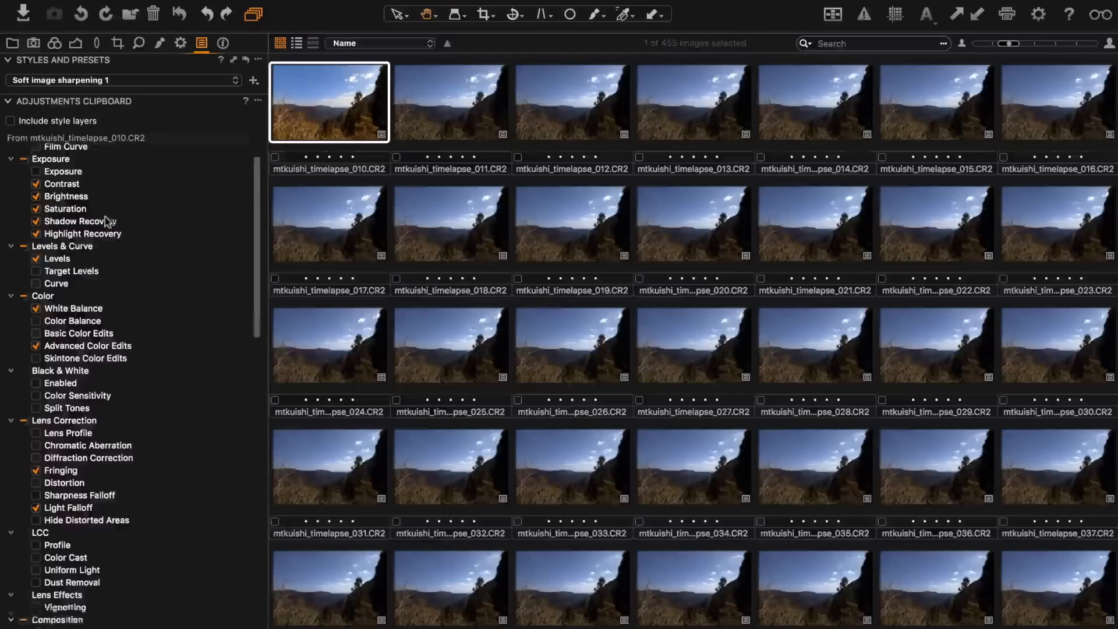
{"action": "scroll", "scroll_direction": "down", "scroll_amount": 3}
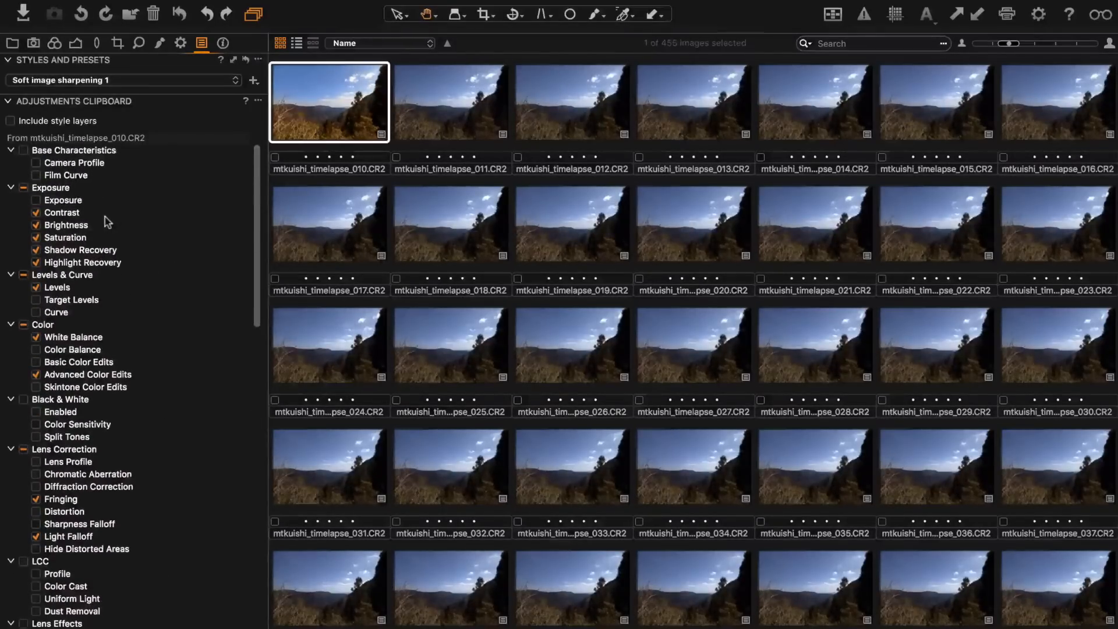
{"action": "left_click", "coordinate": [35, 212]}
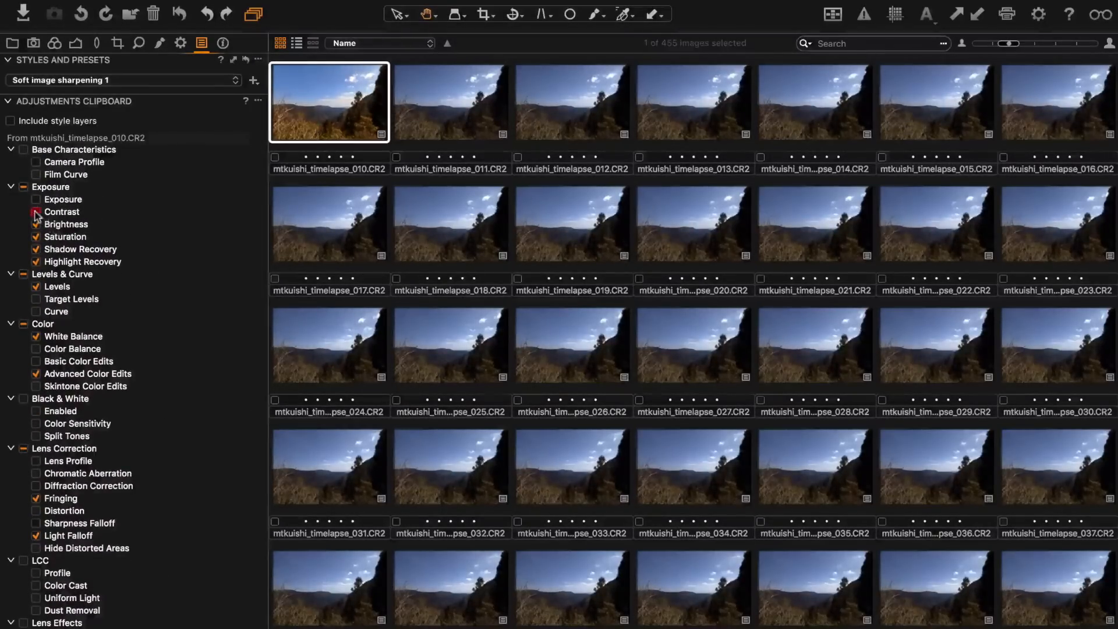
{"action": "left_click", "coordinate": [35, 212]}
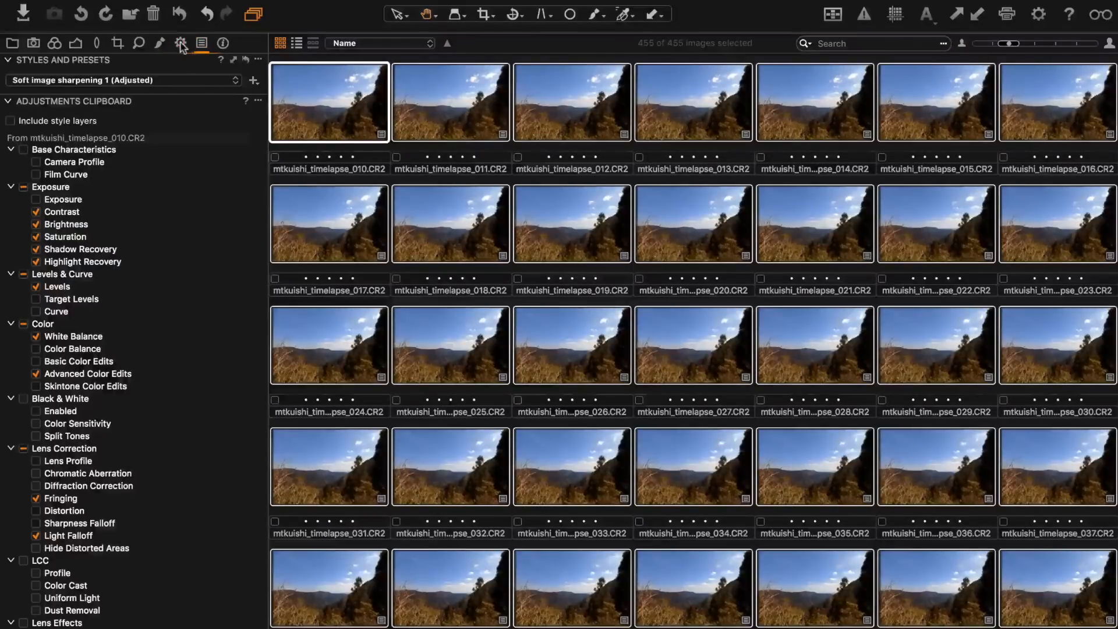
- Select the Full Res JPEG process recipe for editing
{"action": "left_click", "coordinate": [181, 43]}
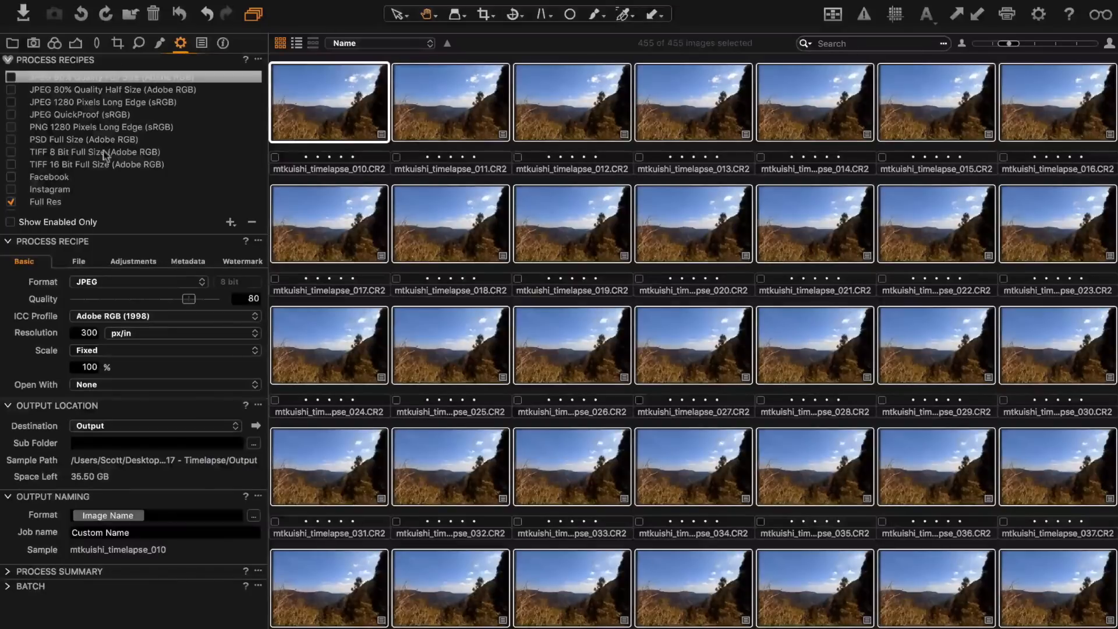
{"action": "scroll", "scroll_direction": "down", "scroll_amount": 3}
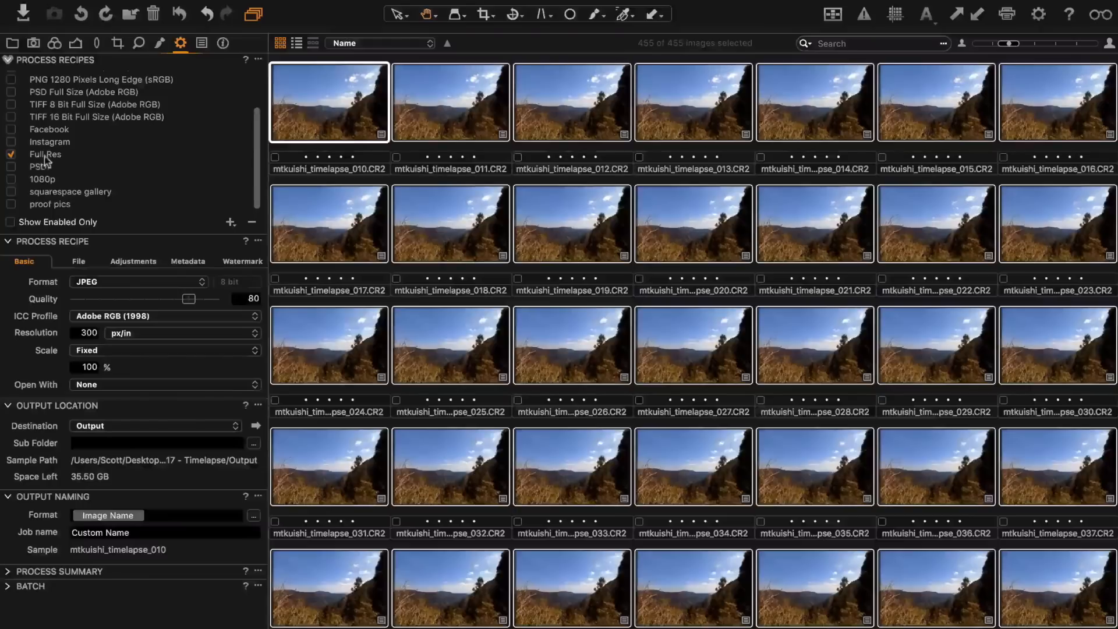
{"action": "left_click", "coordinate": [44, 155]}
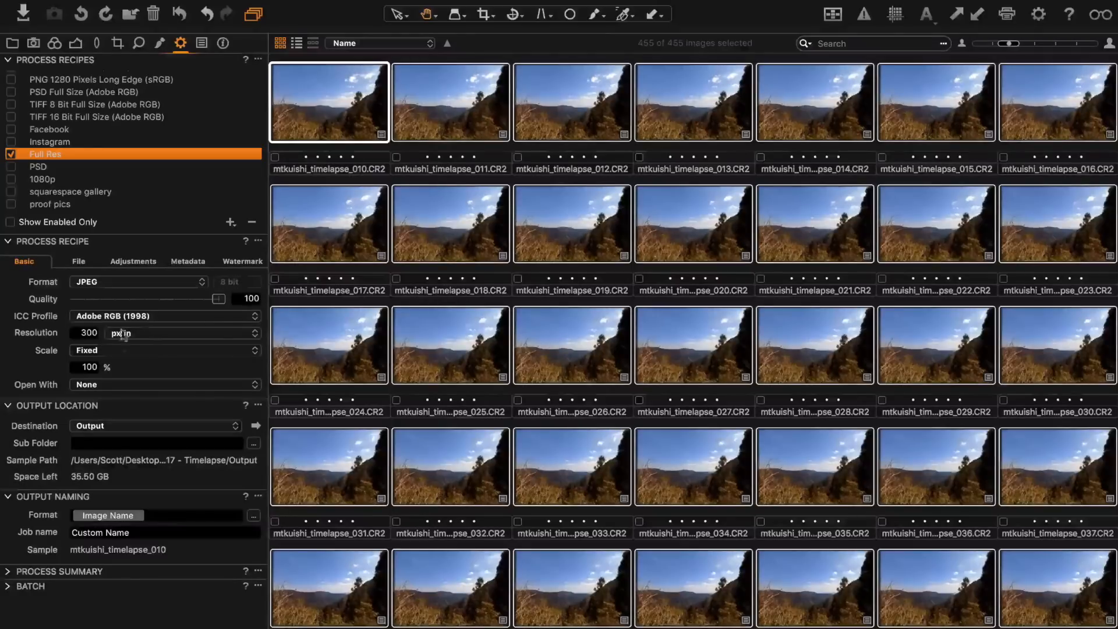
{"action": "mouse_move", "coordinate": [141, 369]}
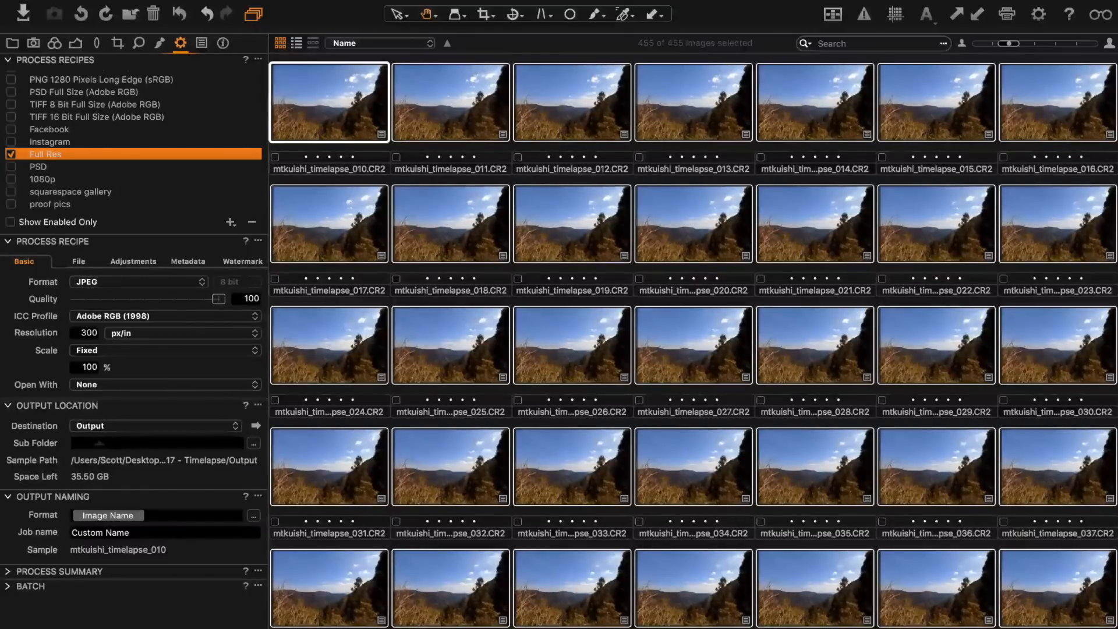
- Set the recipe's output Sub Folder to 'jpeg' within Output
{"action": "left_click", "coordinate": [150, 443]}
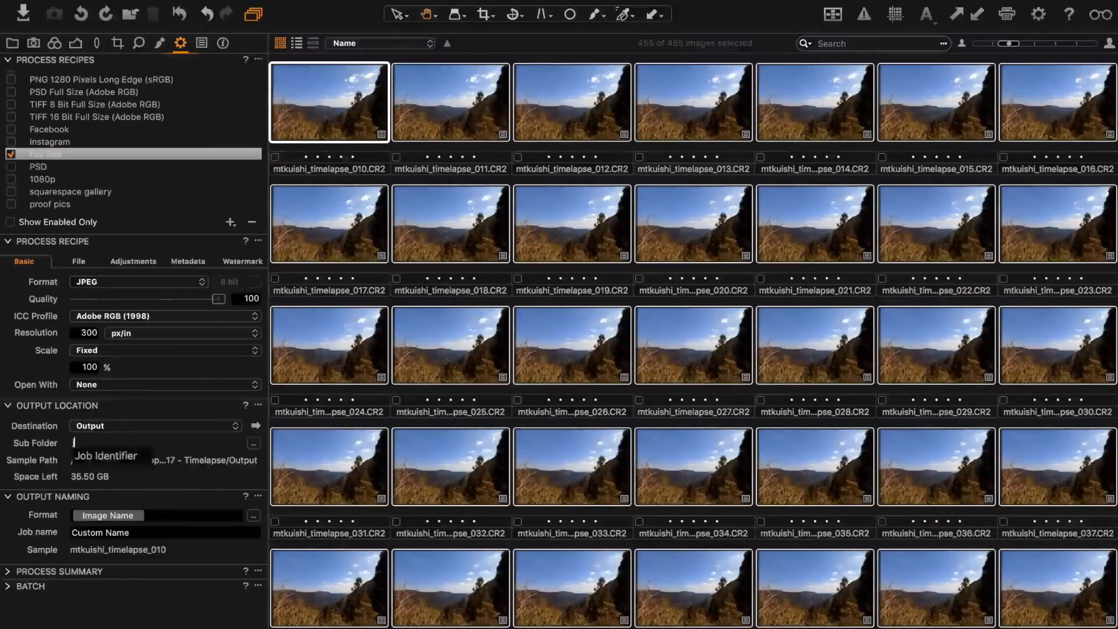
{"action": "type", "text": "jpeg"}
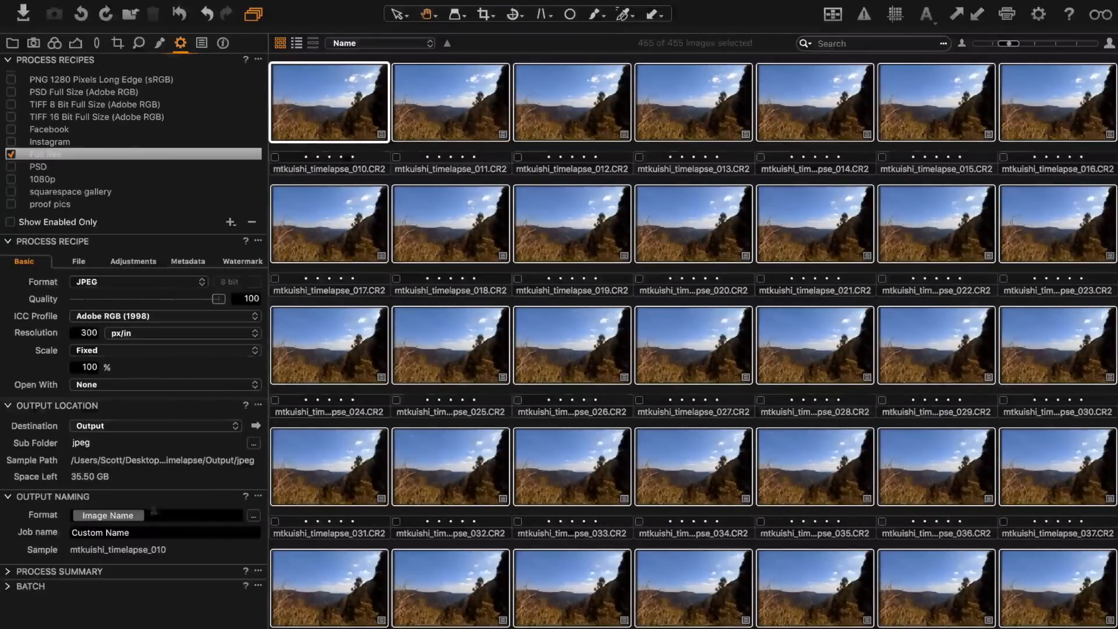
{"action": "left_click", "coordinate": [108, 442]}
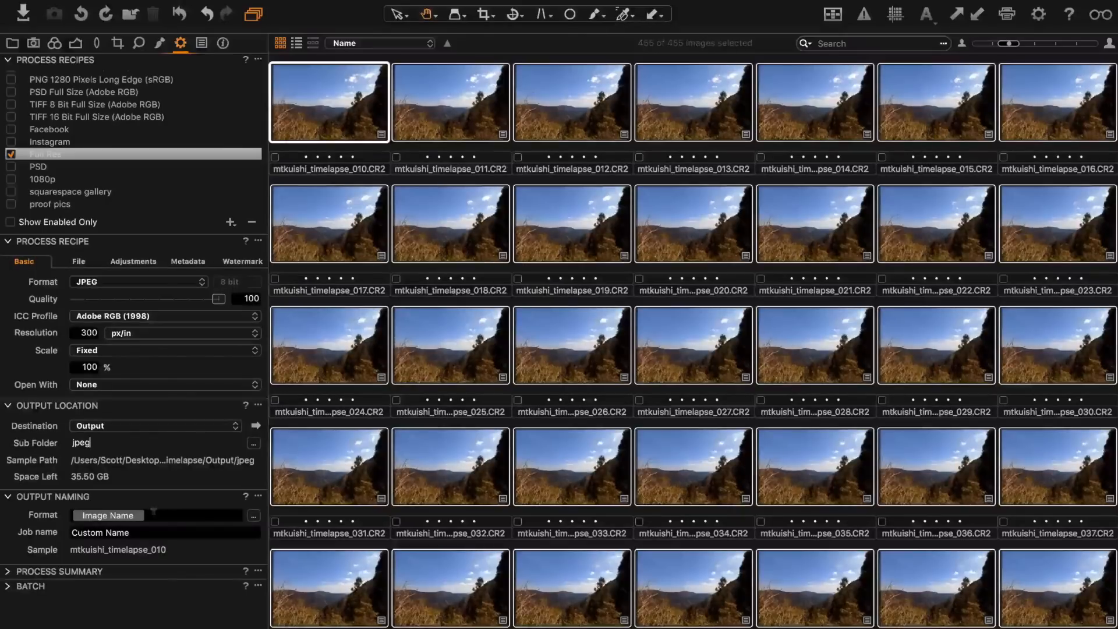